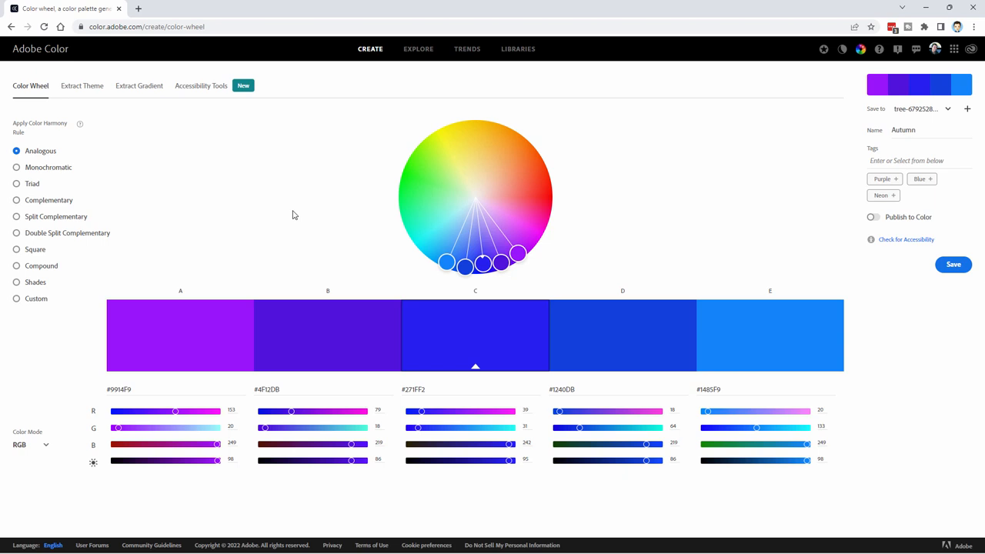
mouse_move(518, 226)
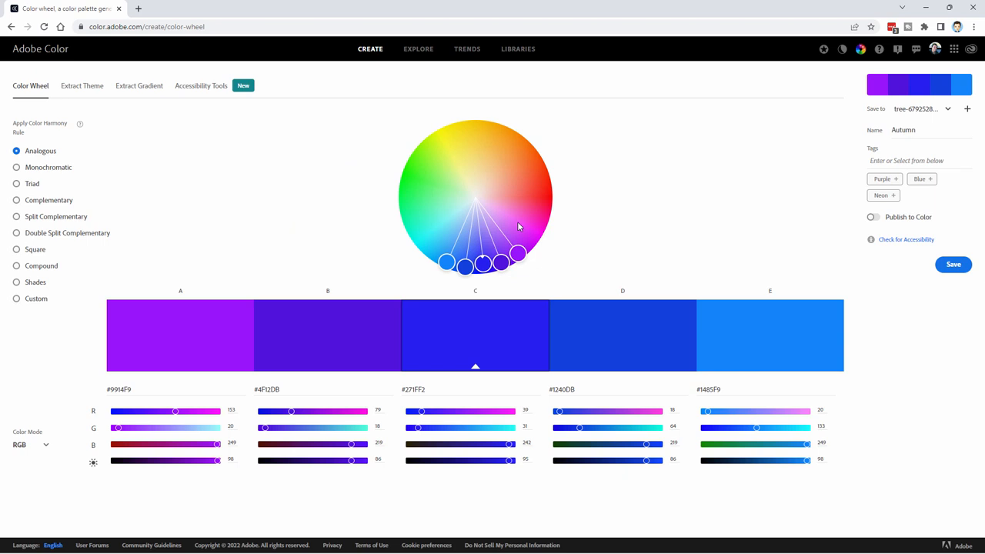
Step: Drag the analogous markers apart so colours run magenta, purple, blue, light blue, cyan
drag(517, 252, 535, 222)
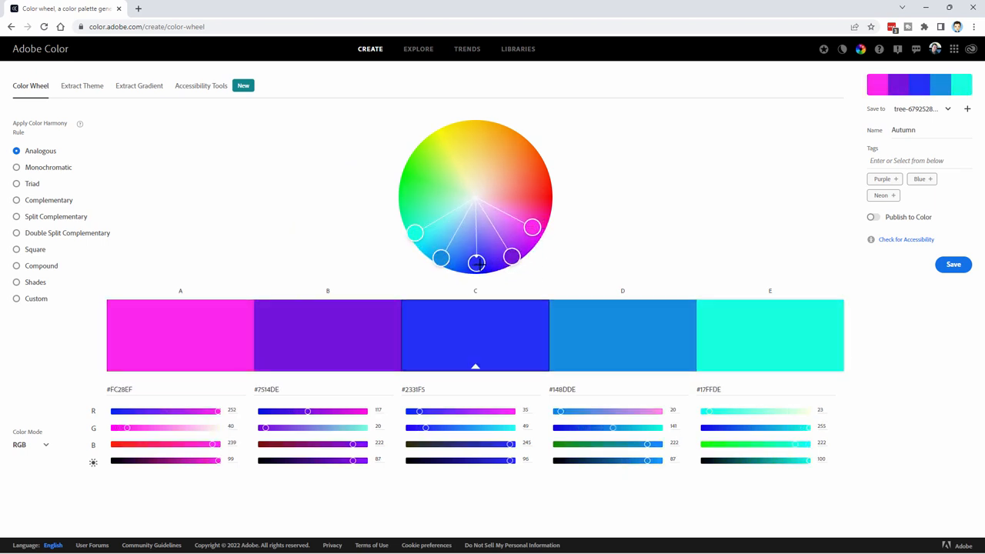
drag(476, 263, 481, 263)
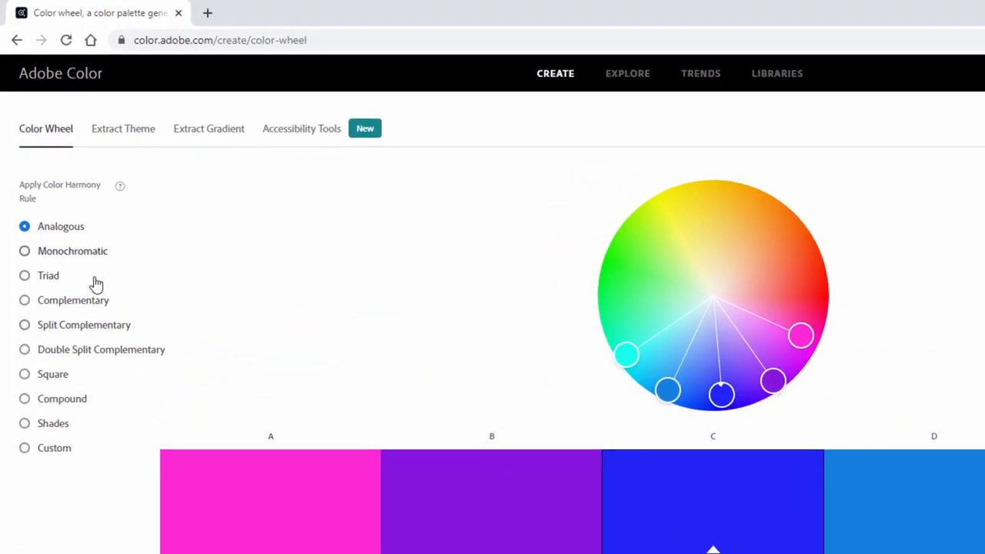
mouse_move(63, 265)
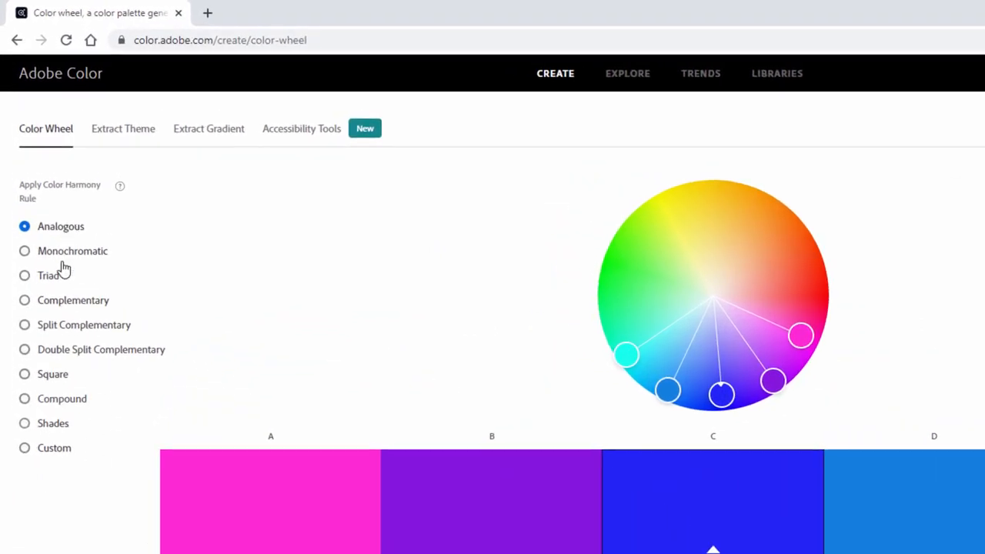
mouse_move(393, 246)
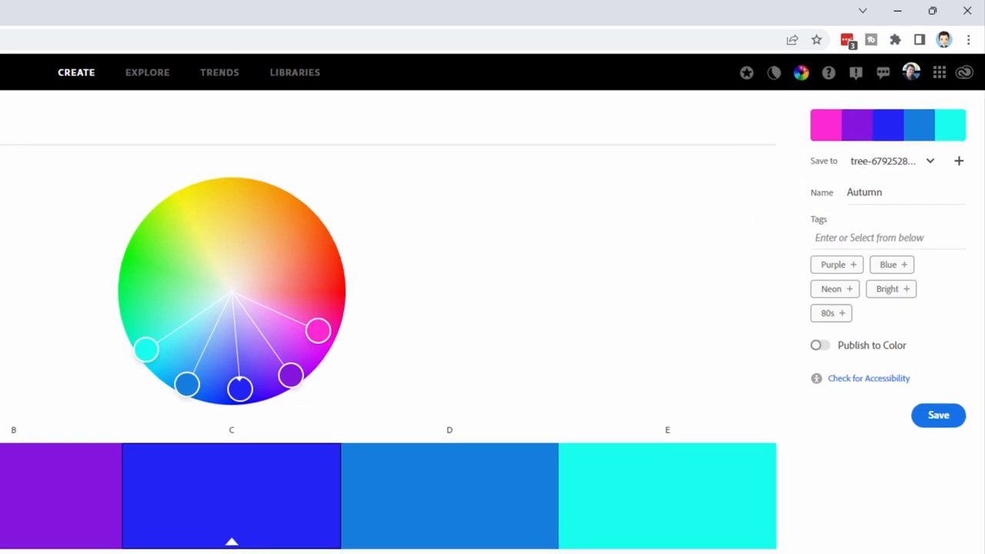
Step: Switch Adobe Color to the Extract Theme page
click(81, 86)
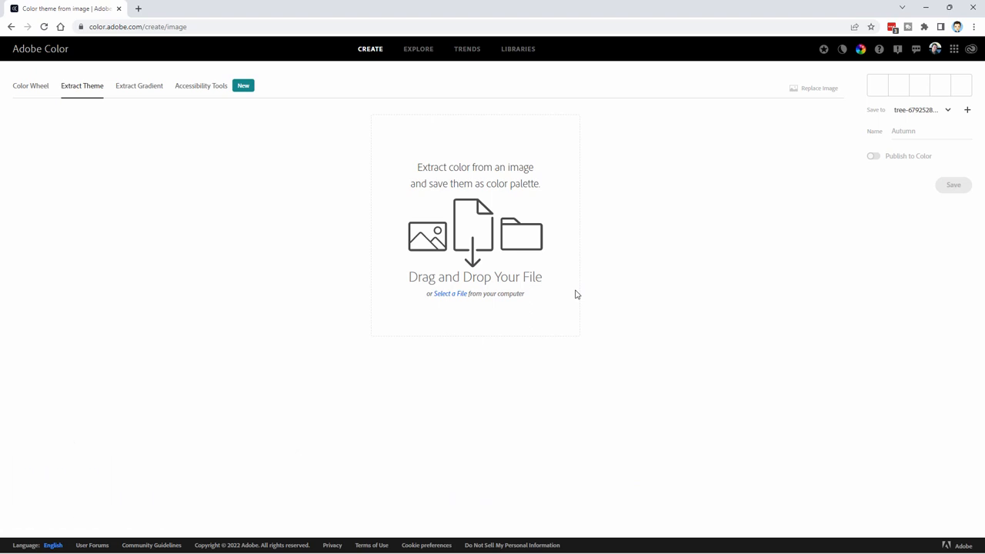
Step: Load the apples photo to extract a pink, gold, brown and red theme
click(450, 293)
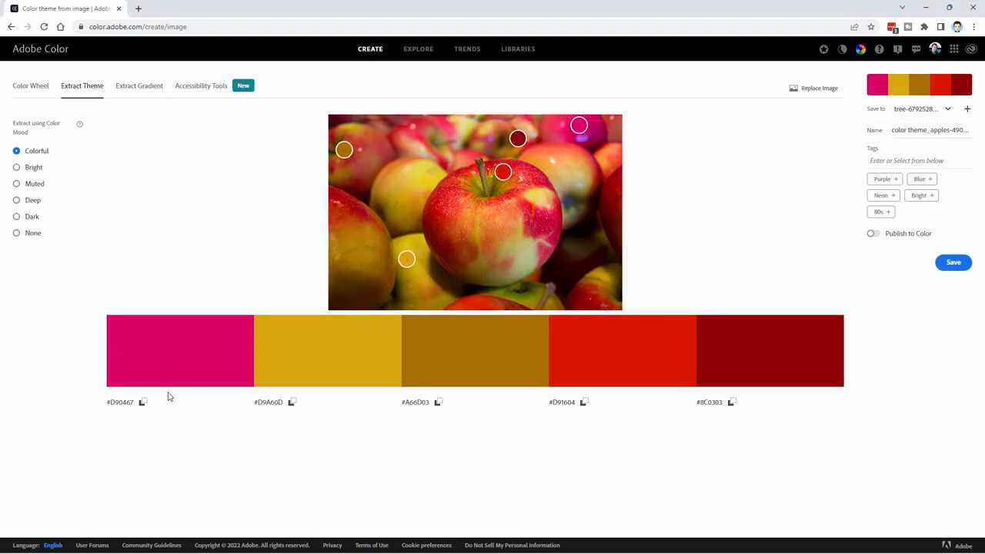
mouse_move(821, 357)
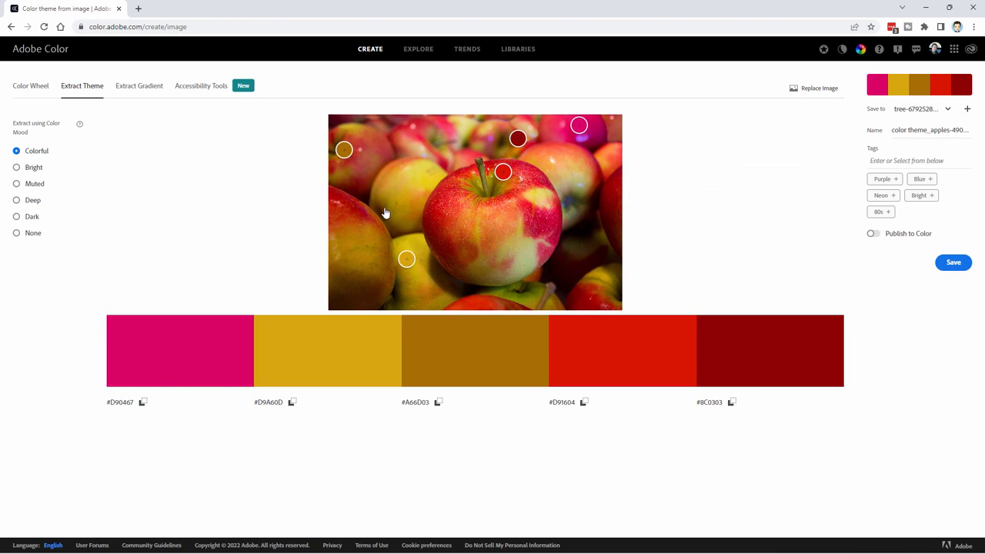
mouse_move(577, 129)
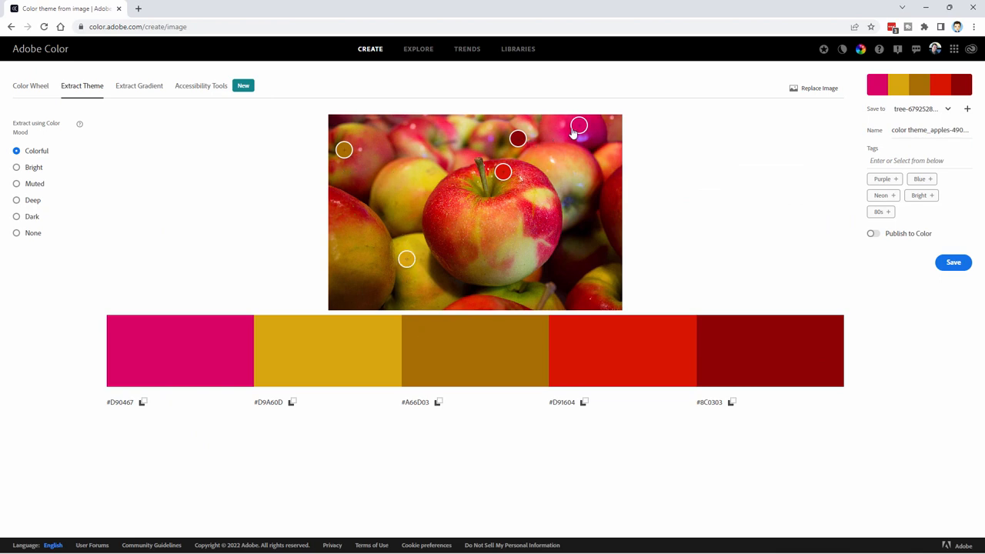
mouse_move(429, 275)
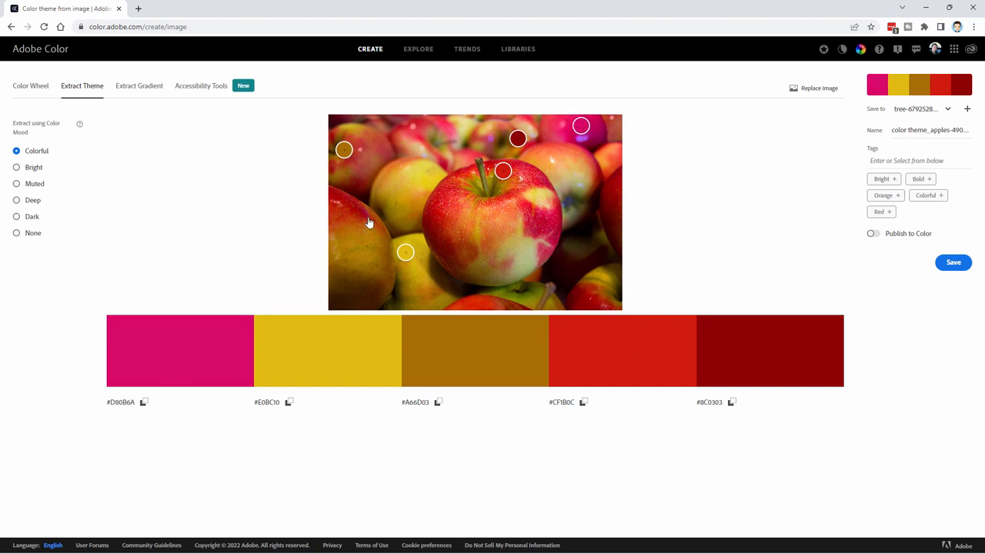
mouse_move(752, 341)
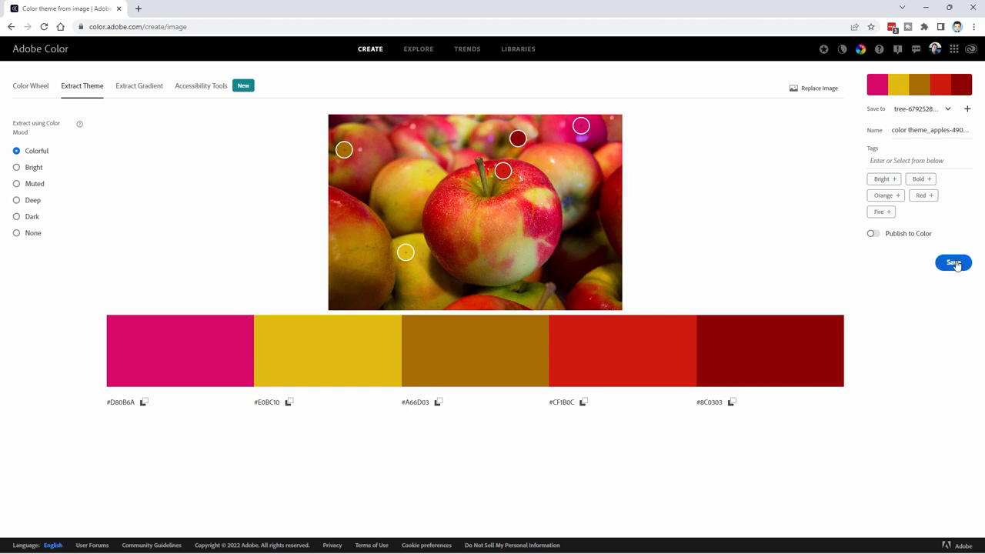
mouse_move(262, 191)
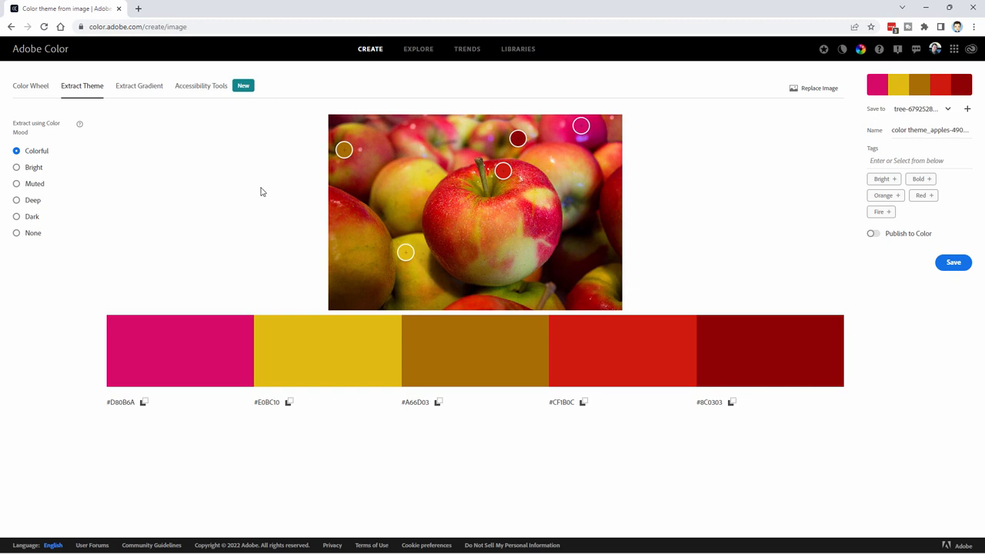
Step: View the apple theme on the wheel, then extract its rust-to-maroon gradient
click(30, 85)
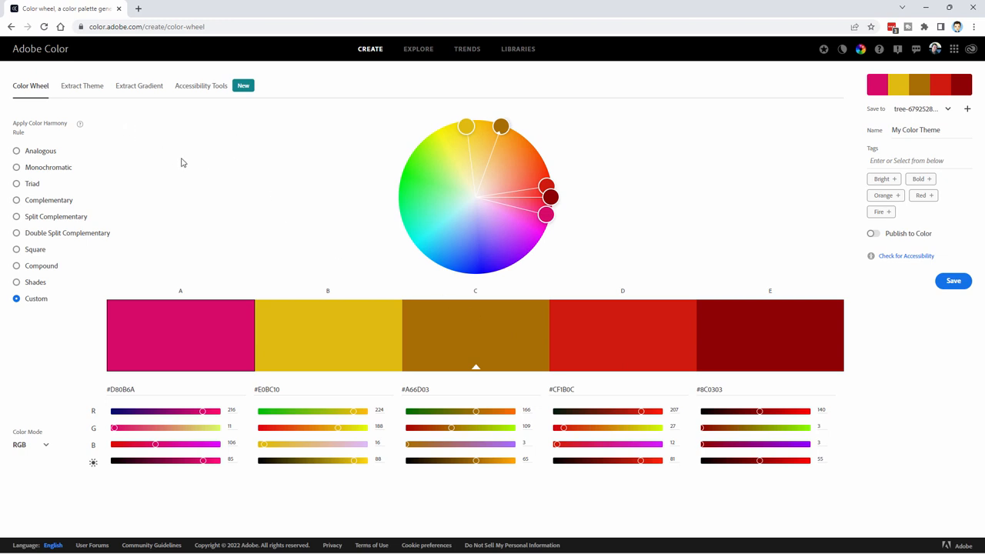
click(139, 85)
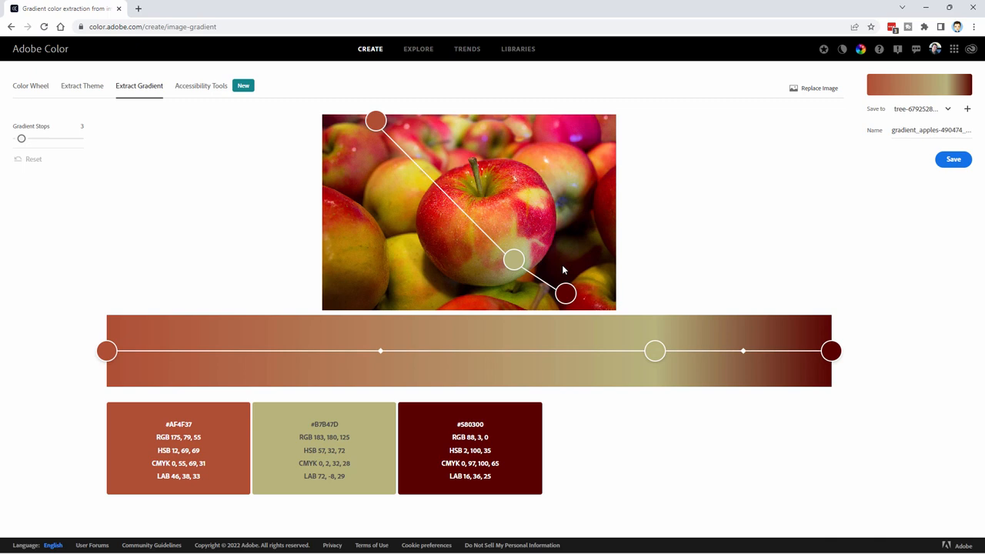
mouse_move(827, 102)
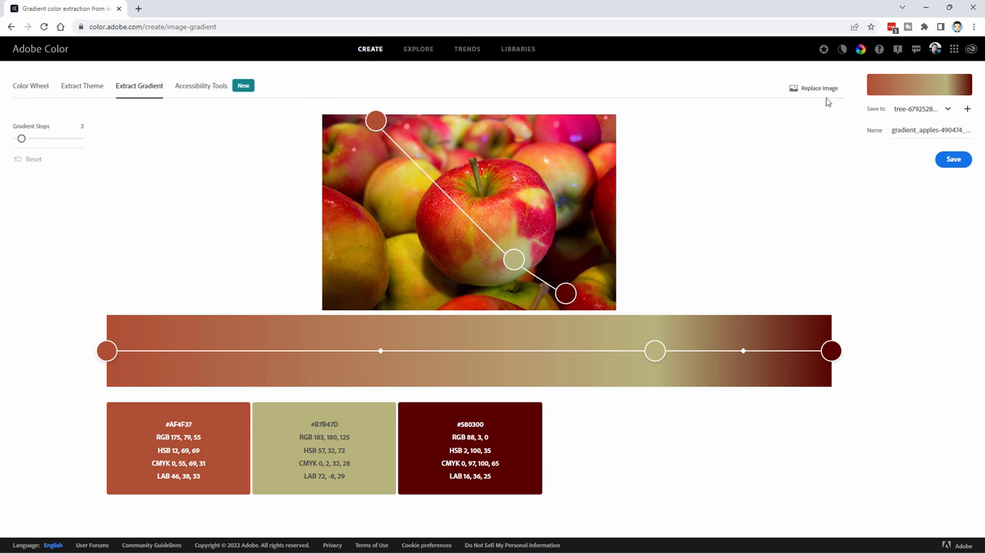
Step: Replace the apples with island-997022_1920.jpg to get a brown-to-orange sunset gradient
click(818, 87)
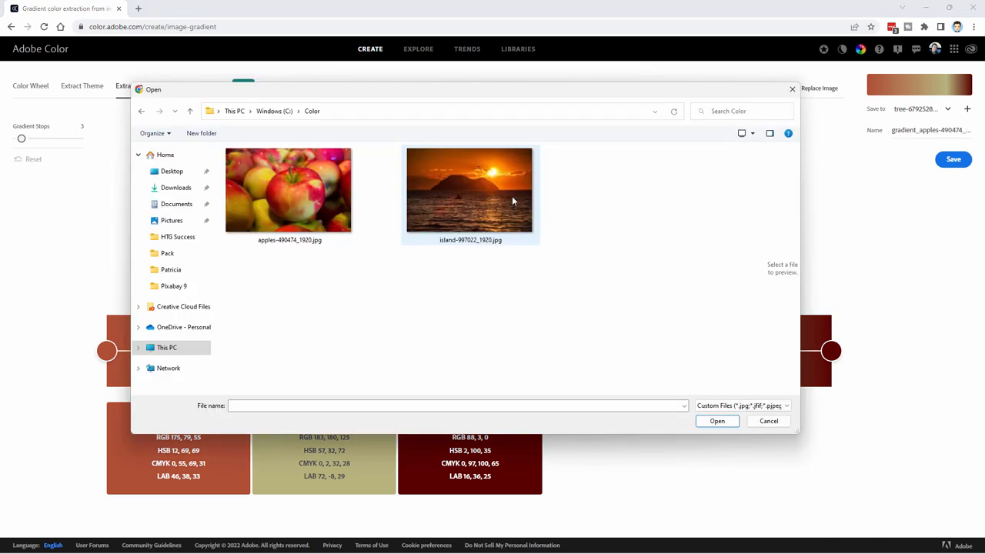
mouse_move(484, 192)
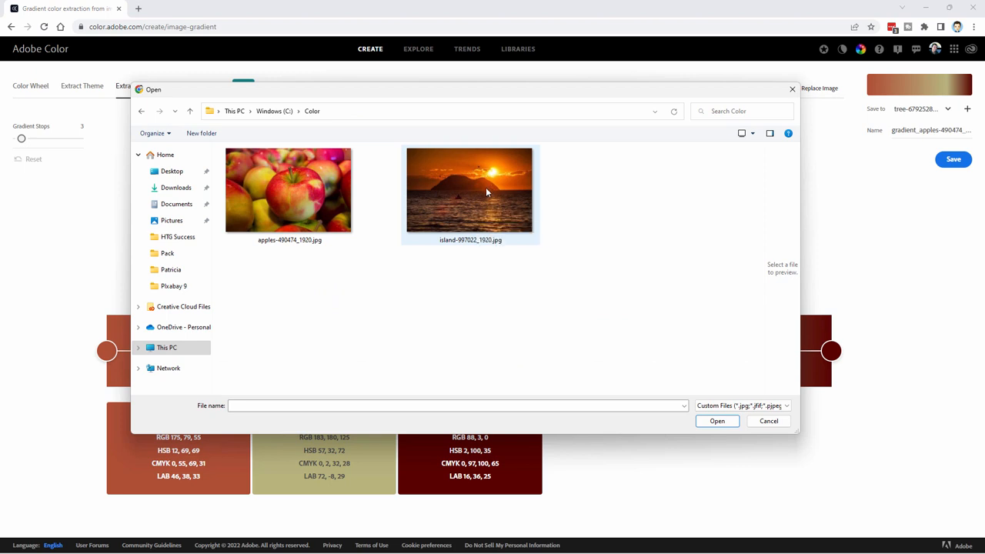
click(469, 189)
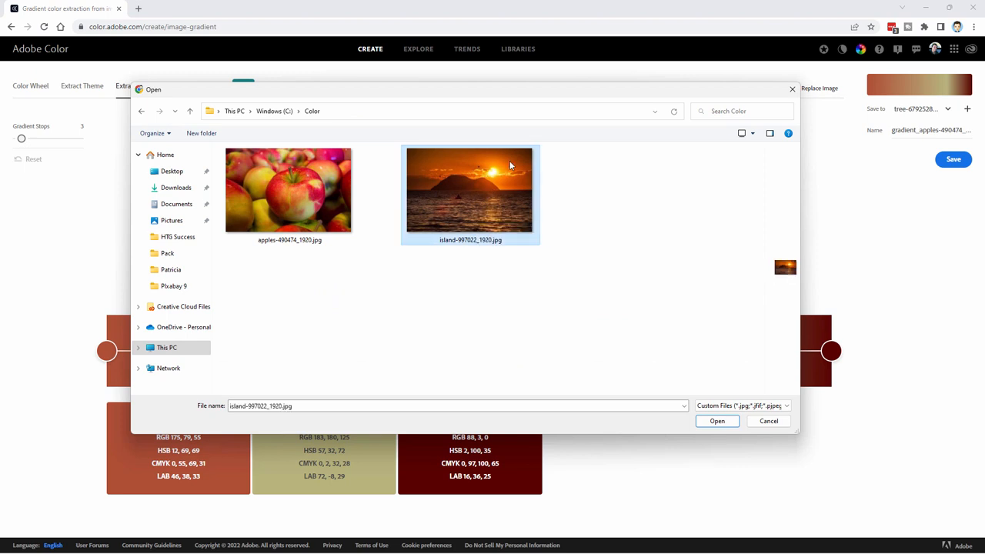
click(716, 420)
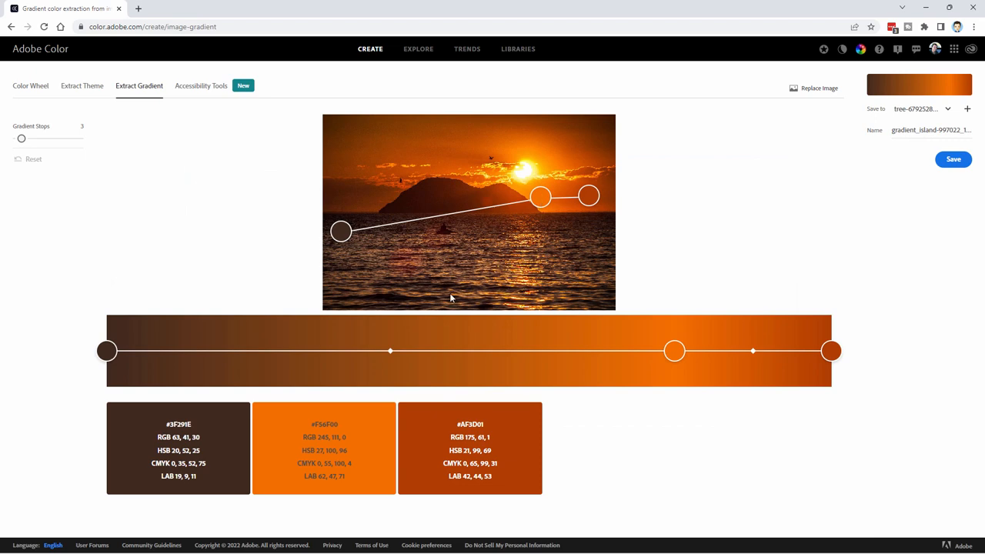
mouse_move(504, 247)
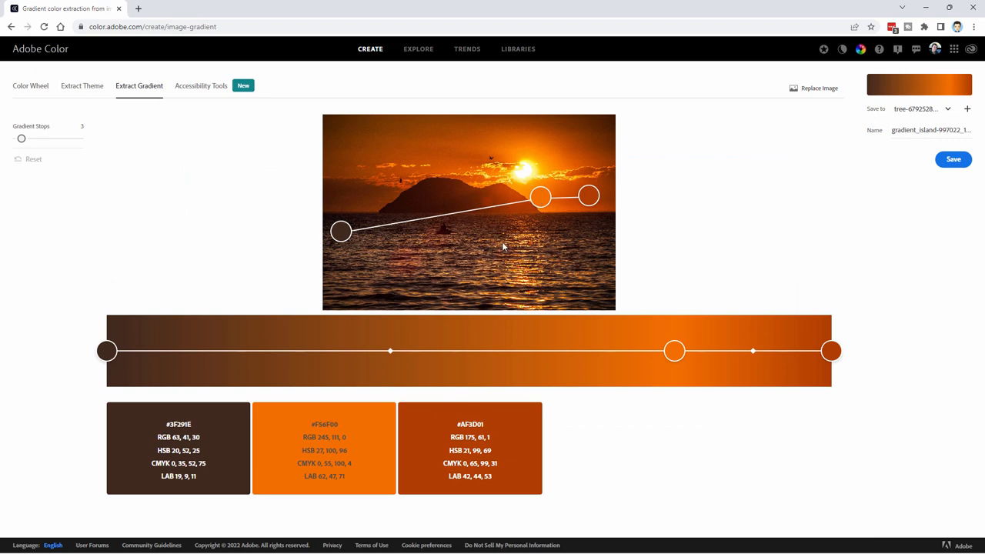
mouse_move(149, 357)
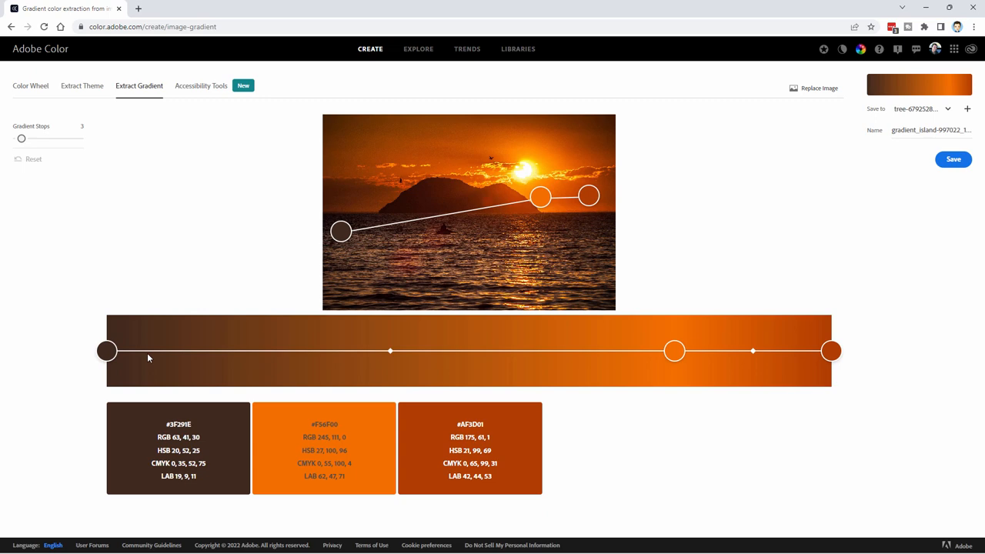
mouse_move(824, 332)
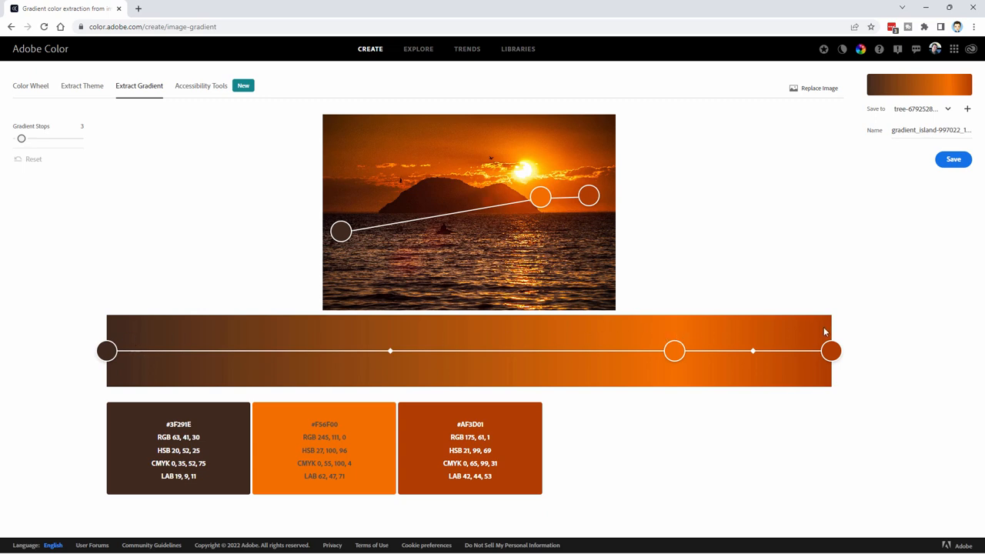
mouse_move(560, 232)
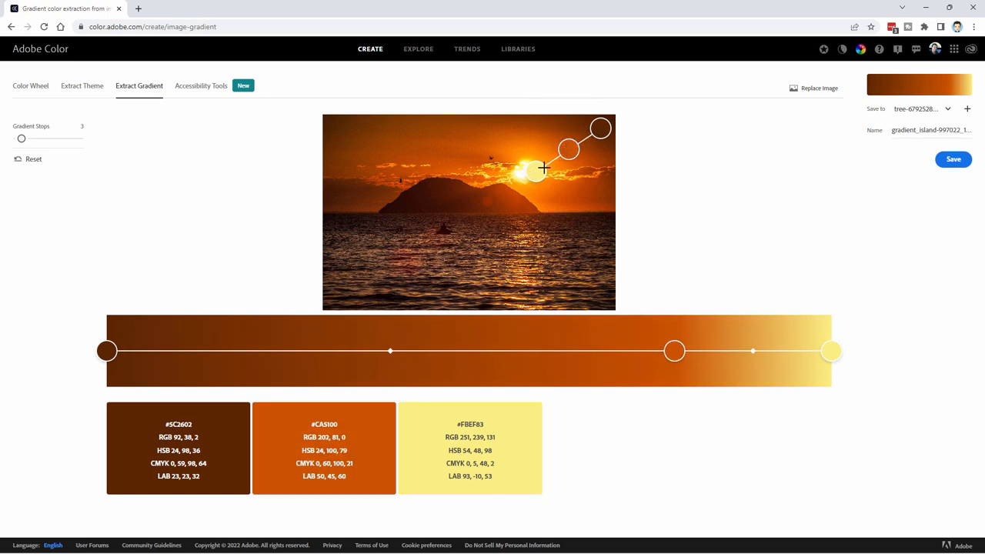
mouse_move(544, 331)
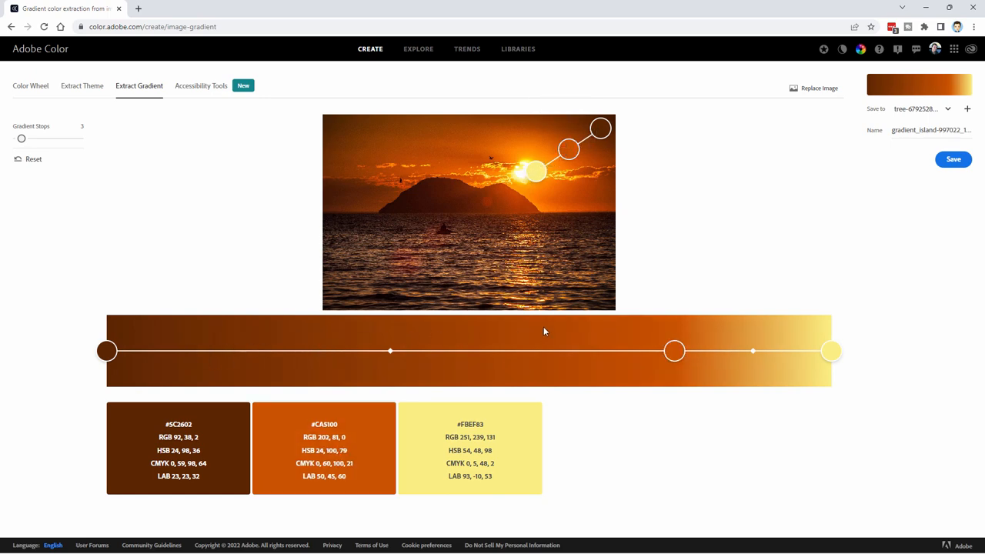
mouse_move(554, 294)
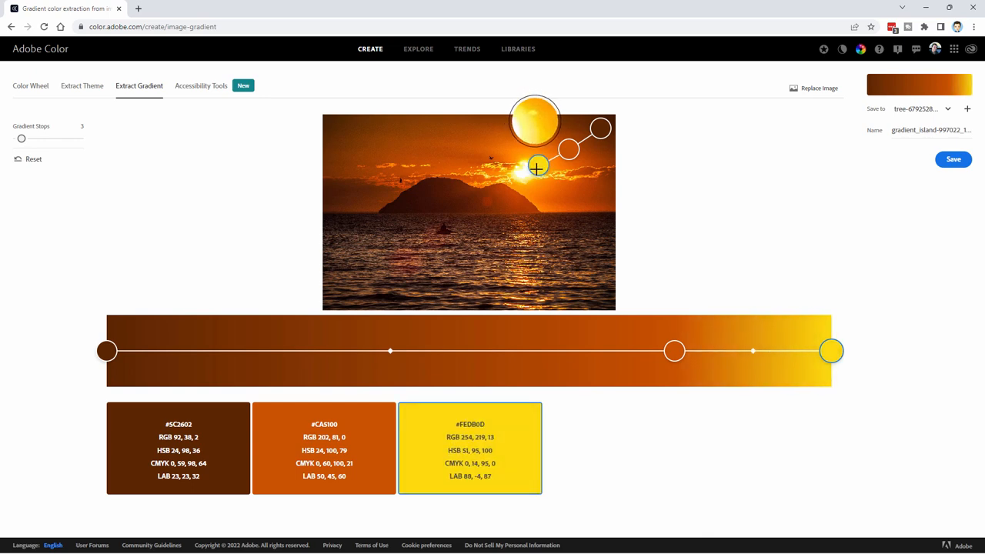
Step: Recentre the middle orange stop and resample the dark start to #742B00
click(674, 351)
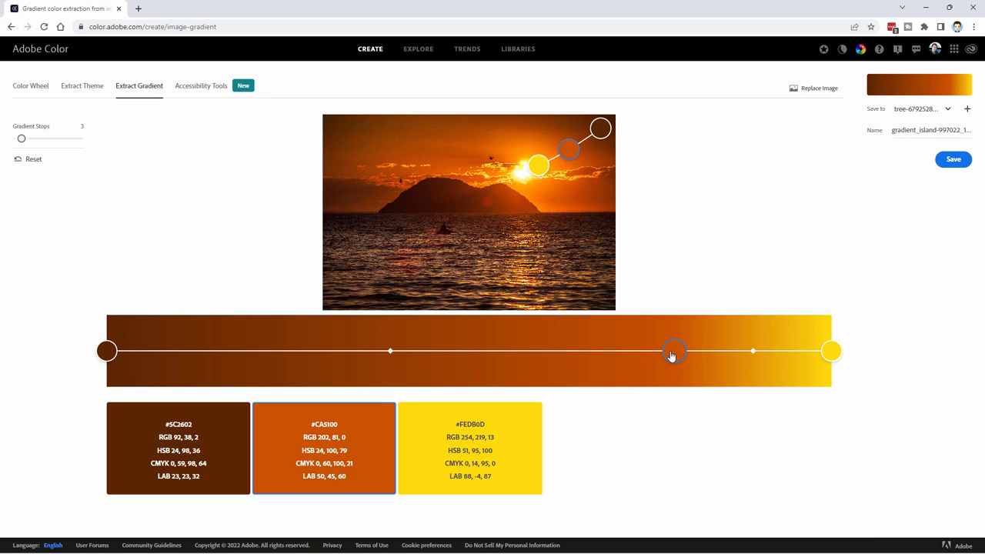
drag(674, 351, 615, 351)
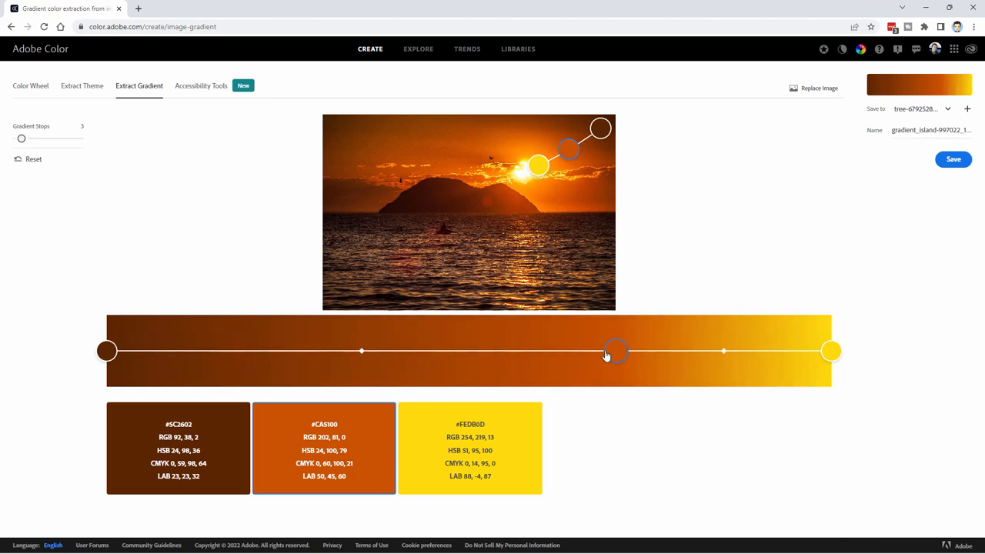
drag(616, 350, 478, 351)
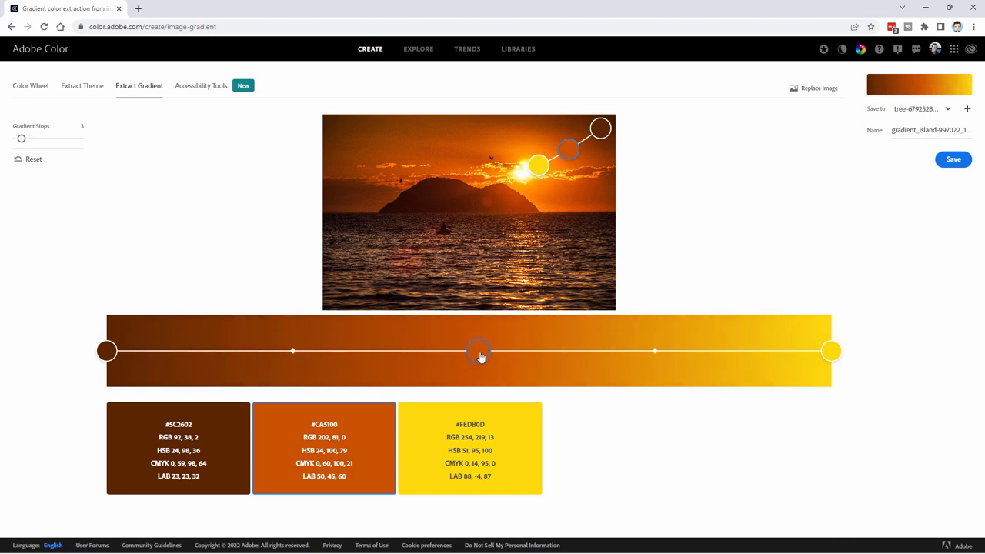
drag(479, 351, 501, 350)
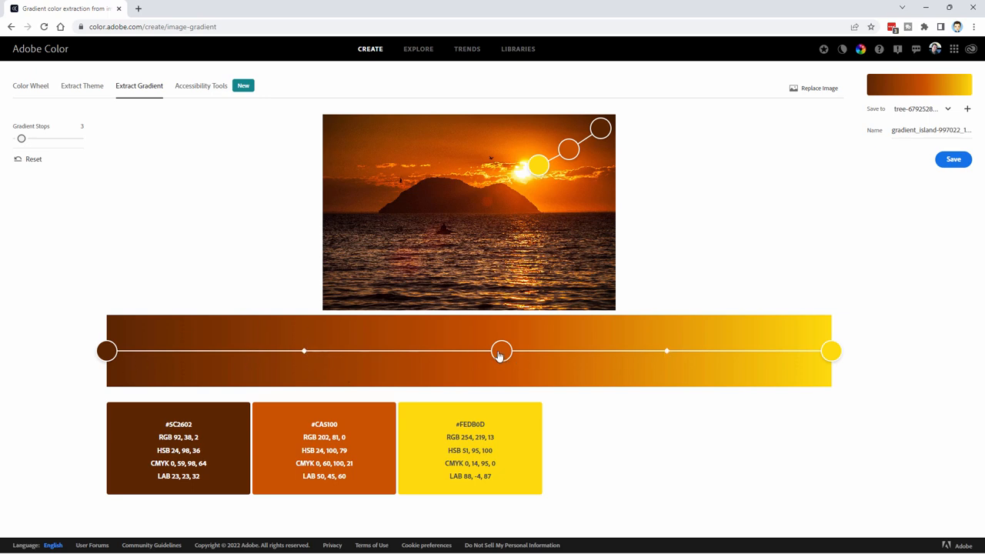
click(501, 351)
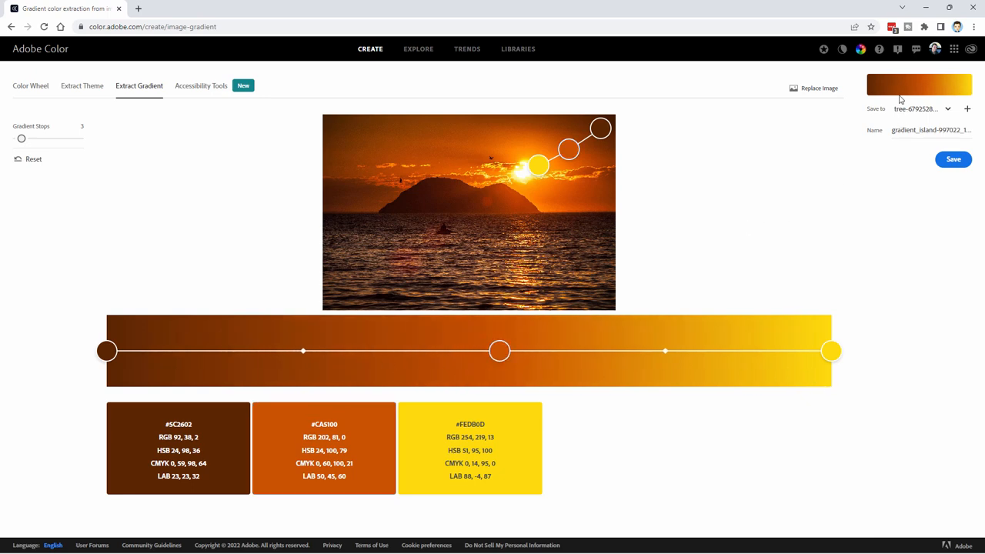
mouse_move(654, 208)
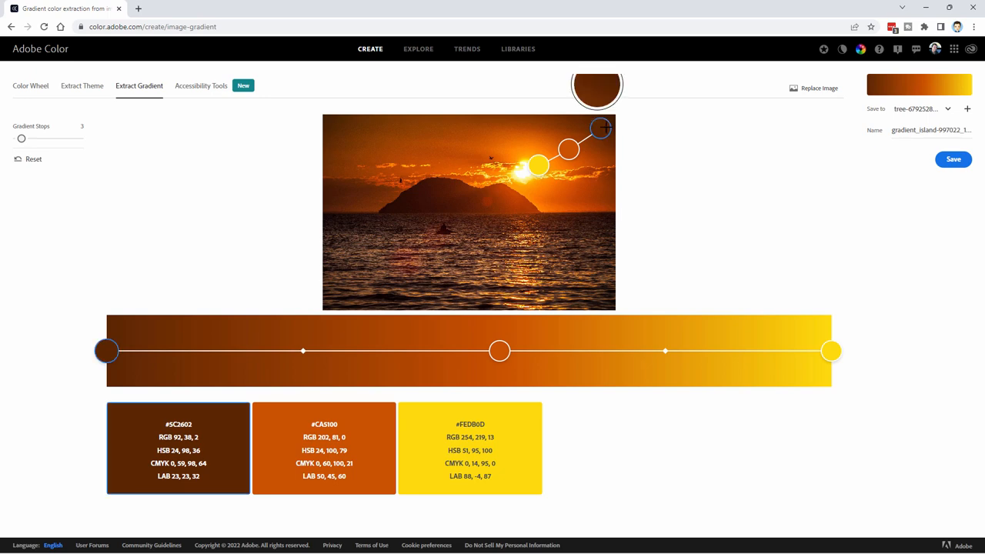
drag(600, 127, 596, 135)
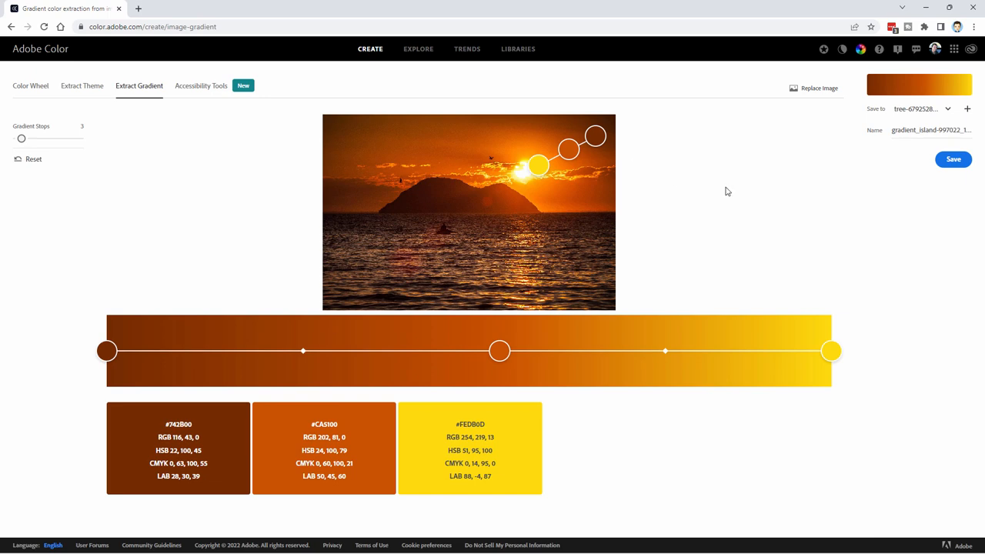
mouse_move(584, 162)
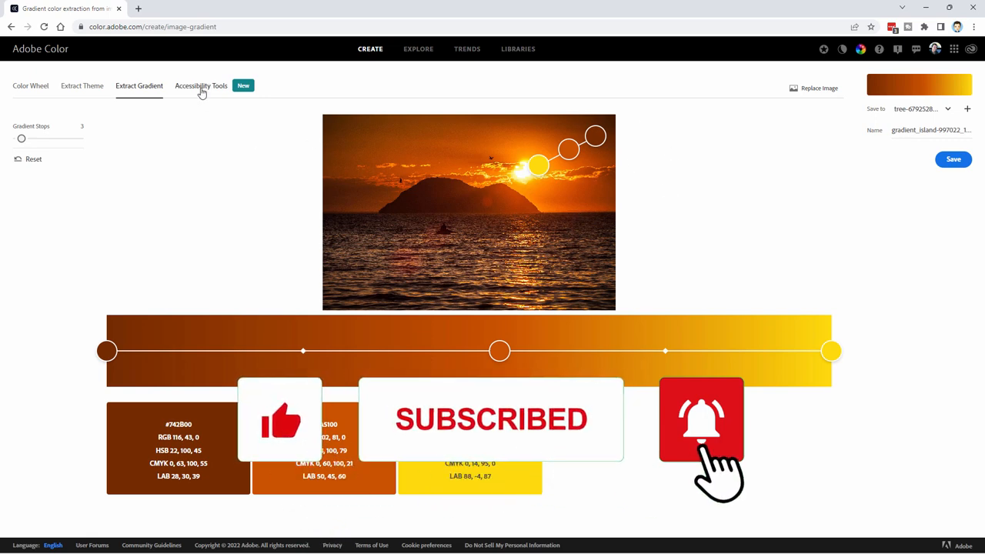
Step: In Contrast Checker, darken the orange background to #B34822 for a passing 5.43:1
click(201, 86)
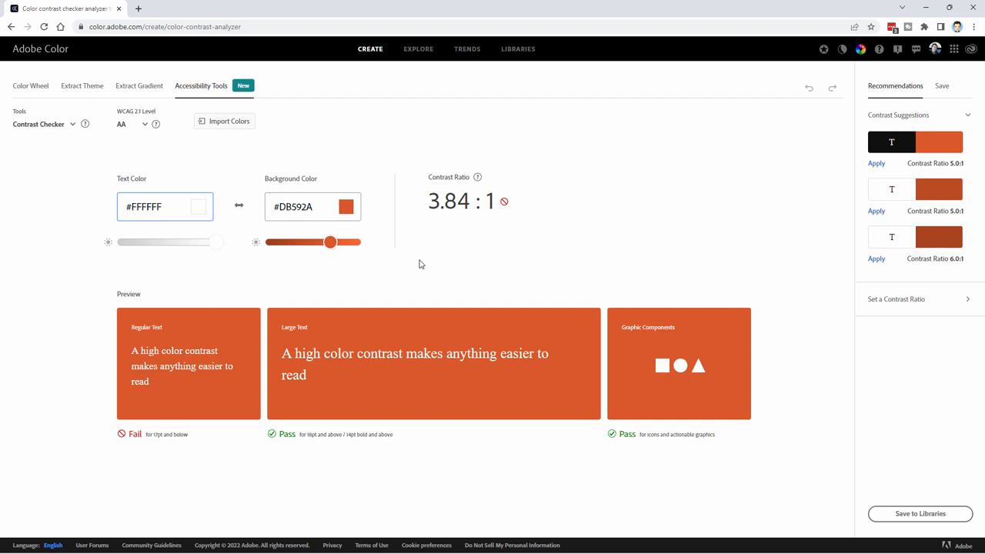
mouse_move(373, 342)
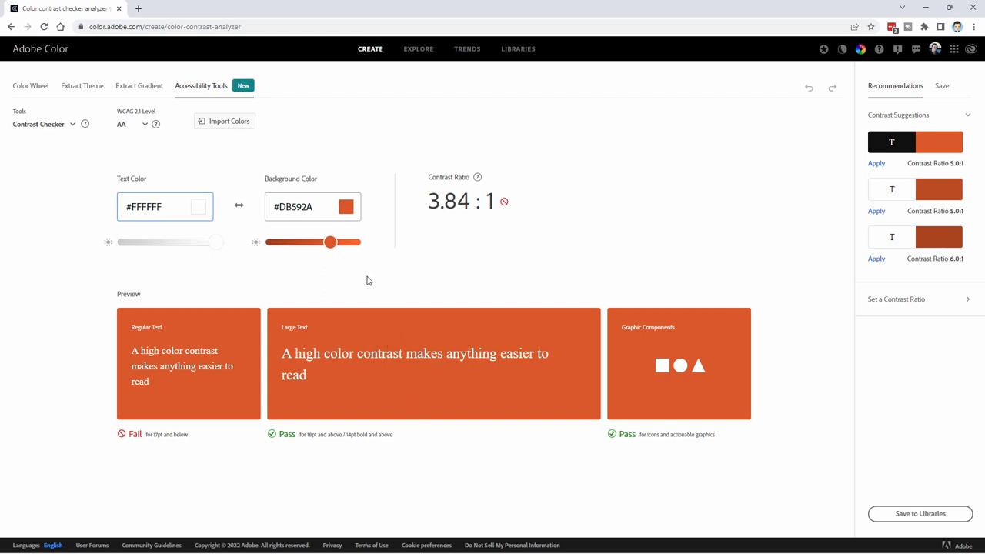
mouse_move(501, 185)
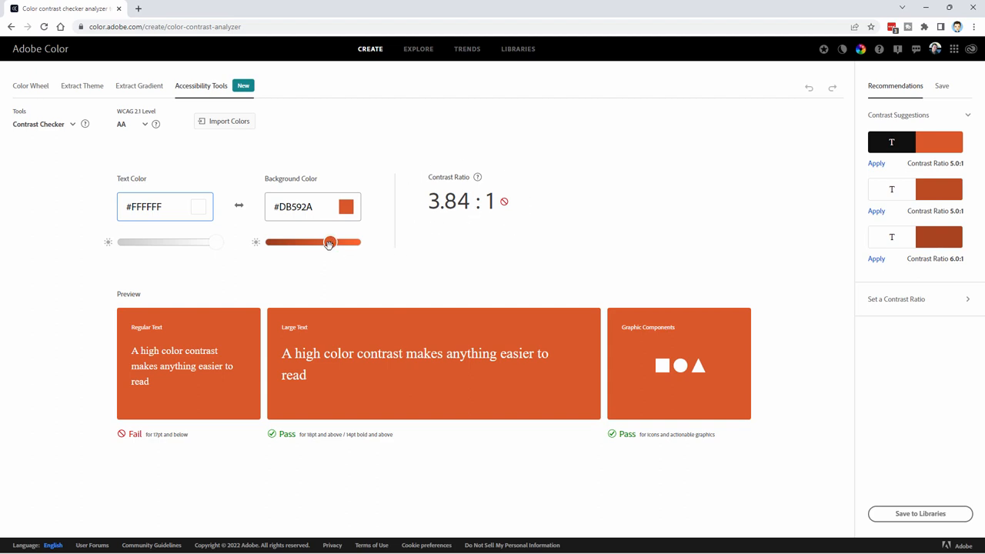
drag(329, 241, 314, 241)
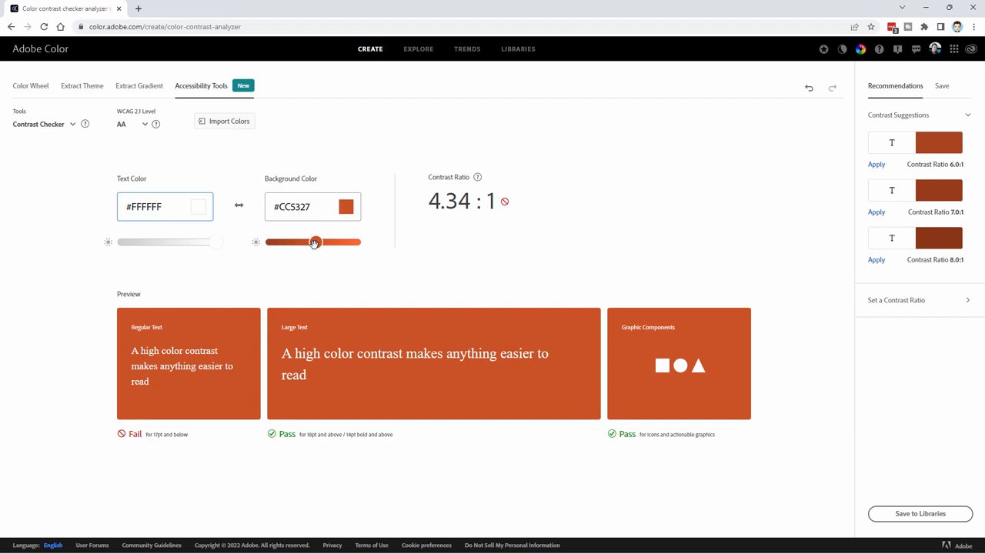
drag(314, 242, 302, 241)
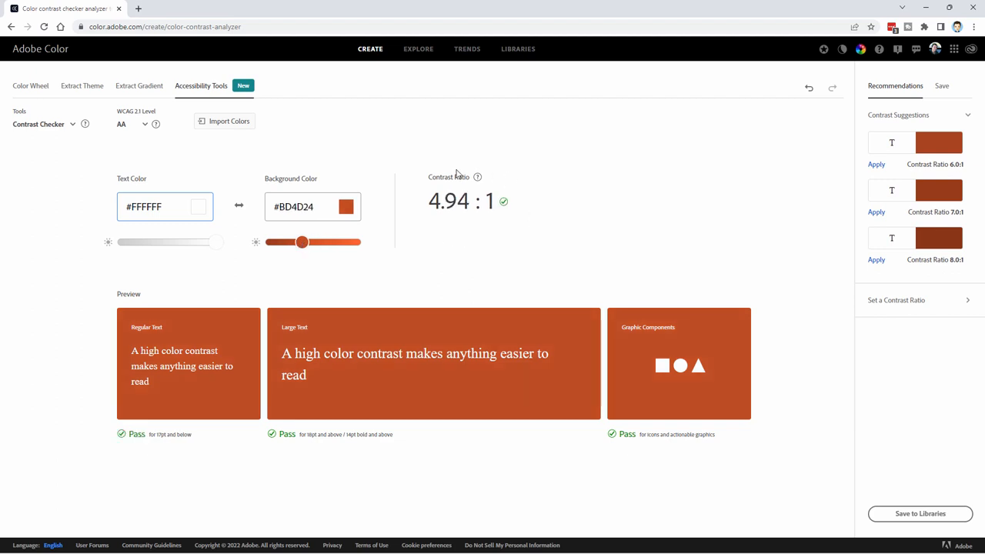
drag(302, 241, 294, 242)
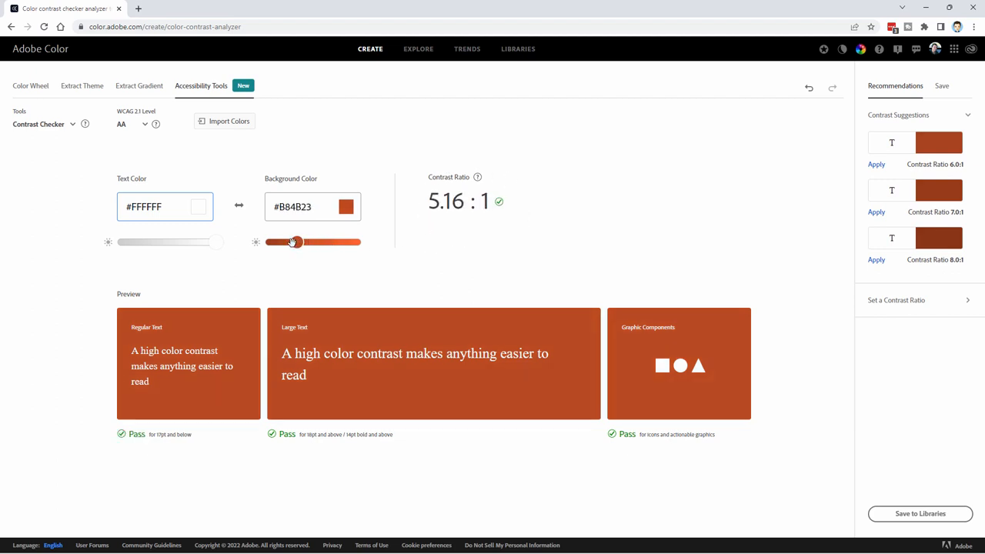
drag(292, 242, 296, 241)
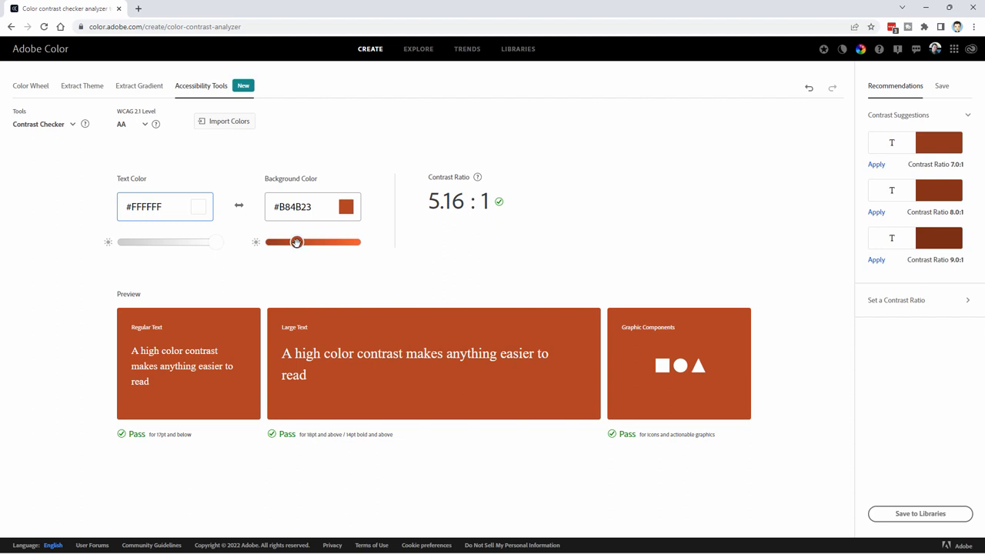
drag(297, 241, 288, 242)
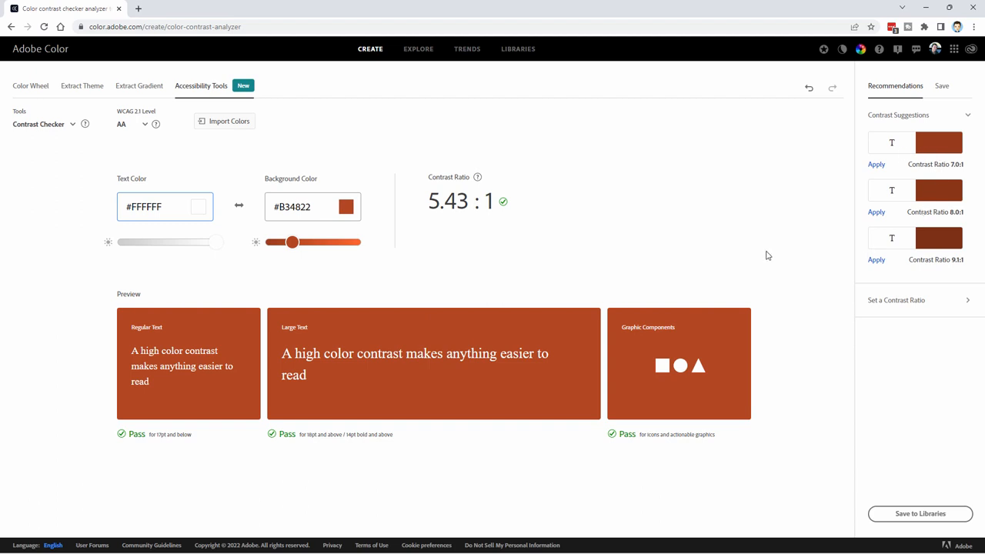
mouse_move(622, 255)
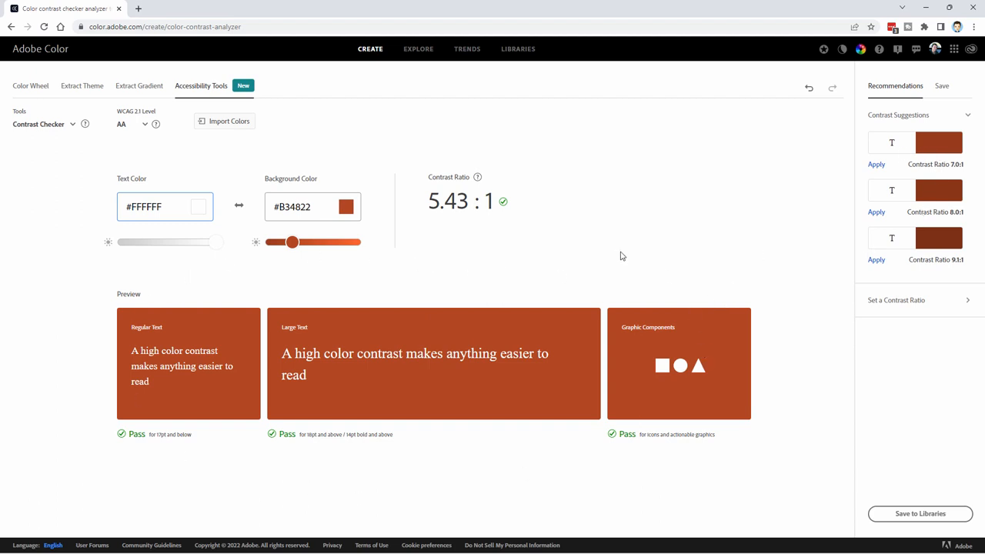
mouse_move(867, 170)
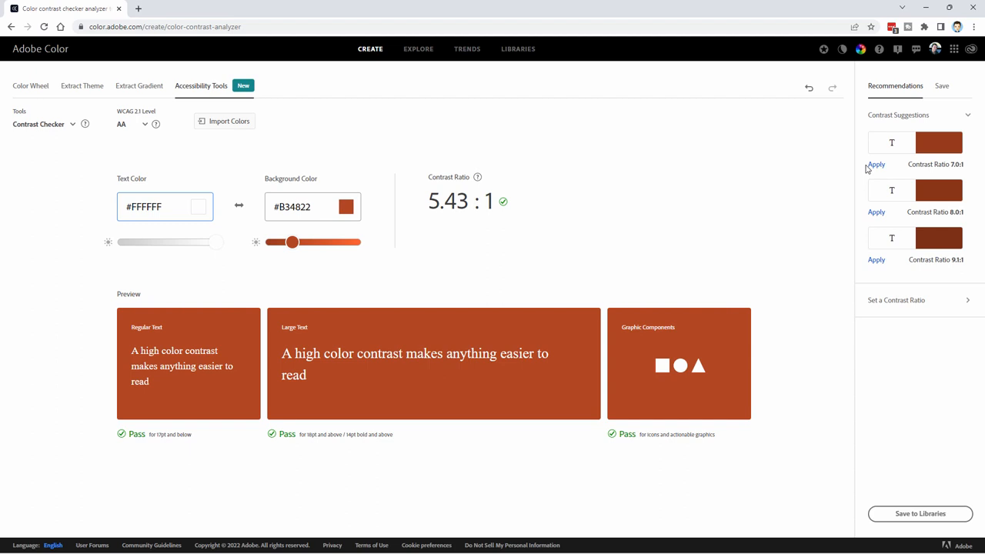
Step: Apply two contrast suggestions, making the background #461807 at 15.06:1
click(876, 212)
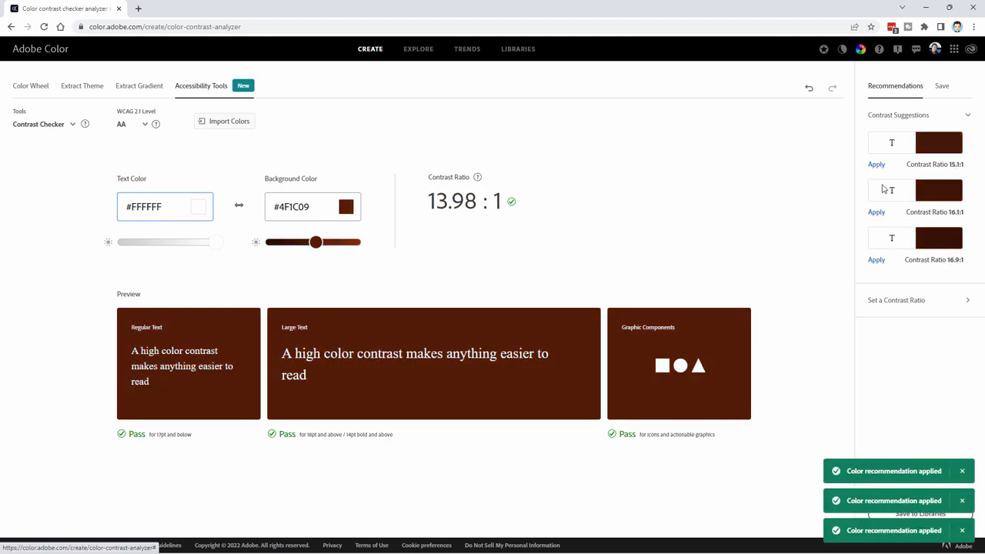
click(876, 164)
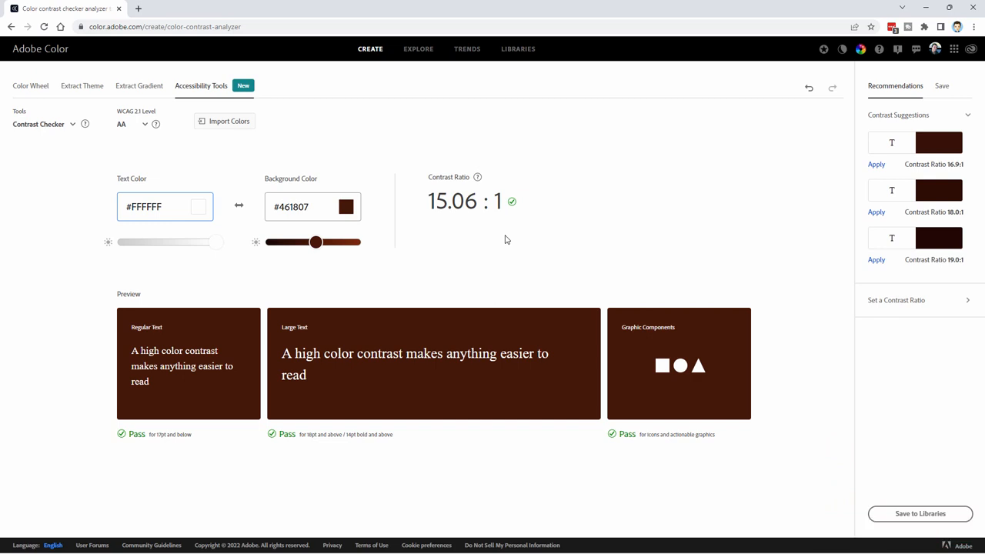
mouse_move(508, 239)
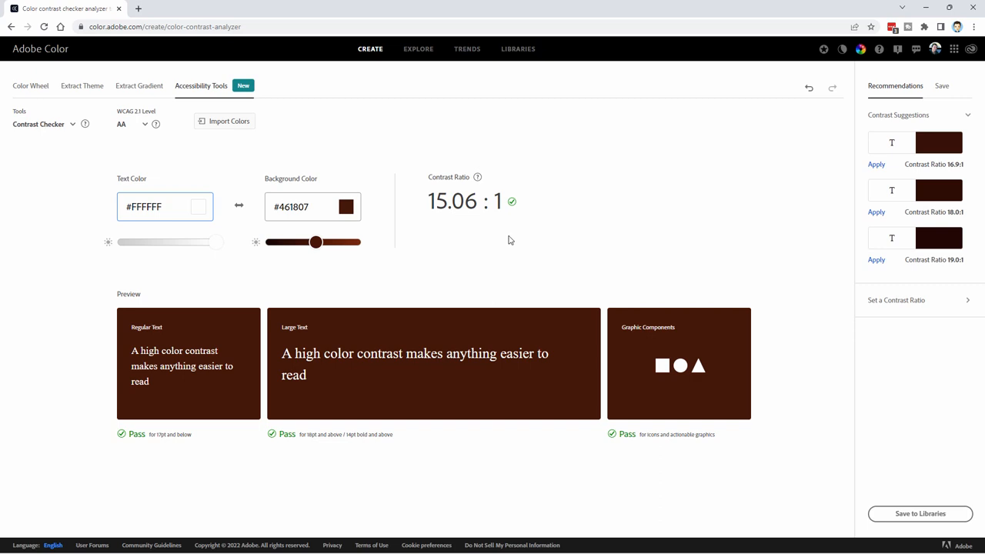
mouse_move(31, 86)
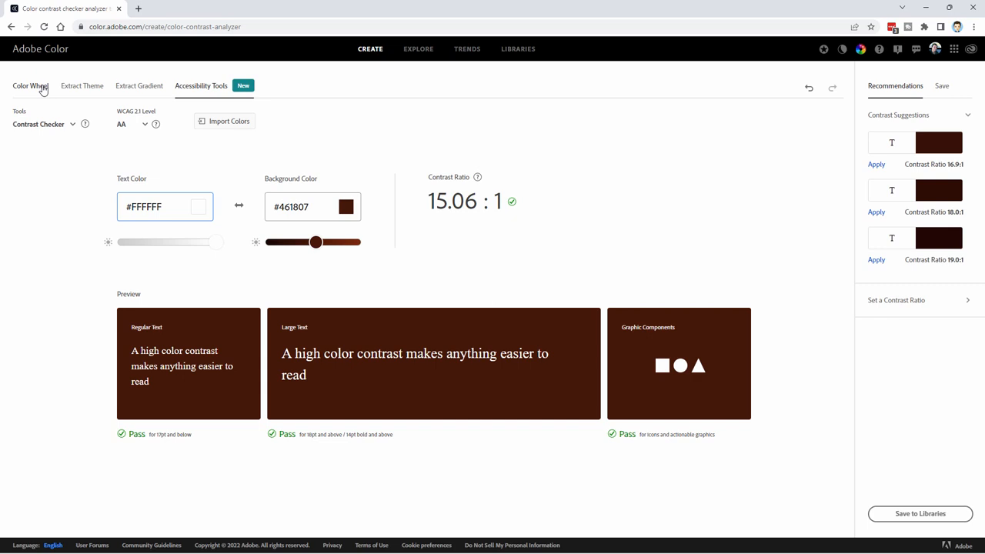
Step: On the colour wheel, drag the markers into a pink-to-green analogous palette around #3C49FA
click(30, 86)
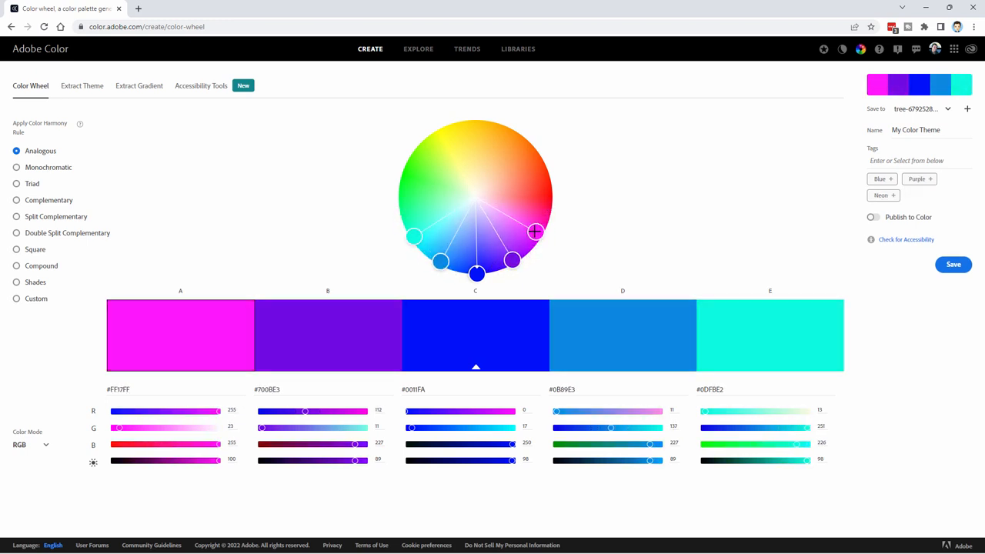
drag(535, 232, 538, 223)
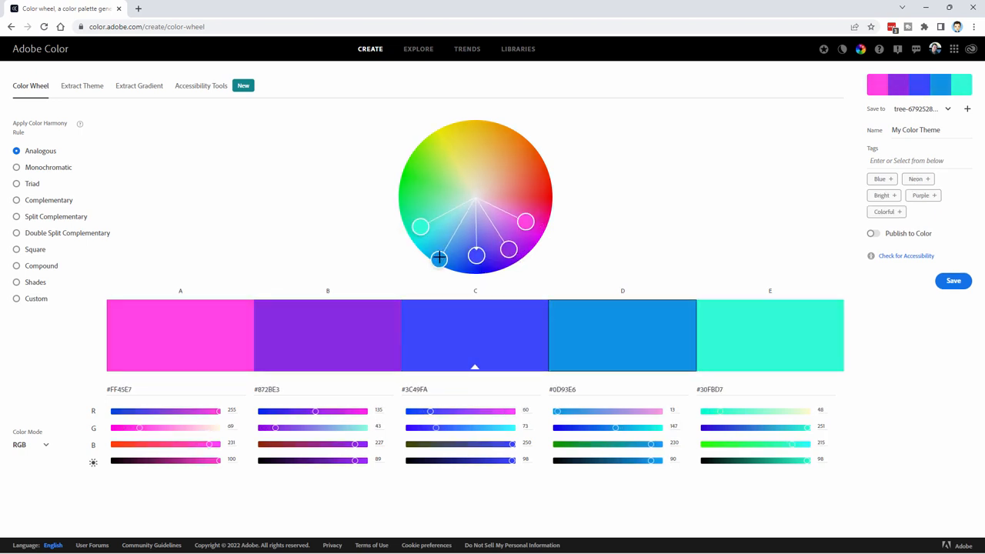
drag(439, 259, 433, 257)
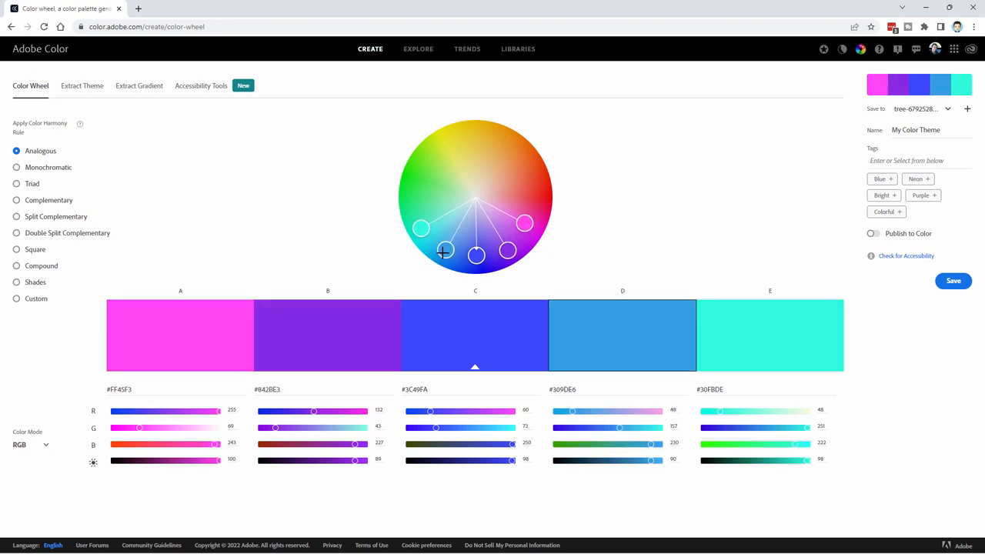
drag(444, 250, 428, 254)
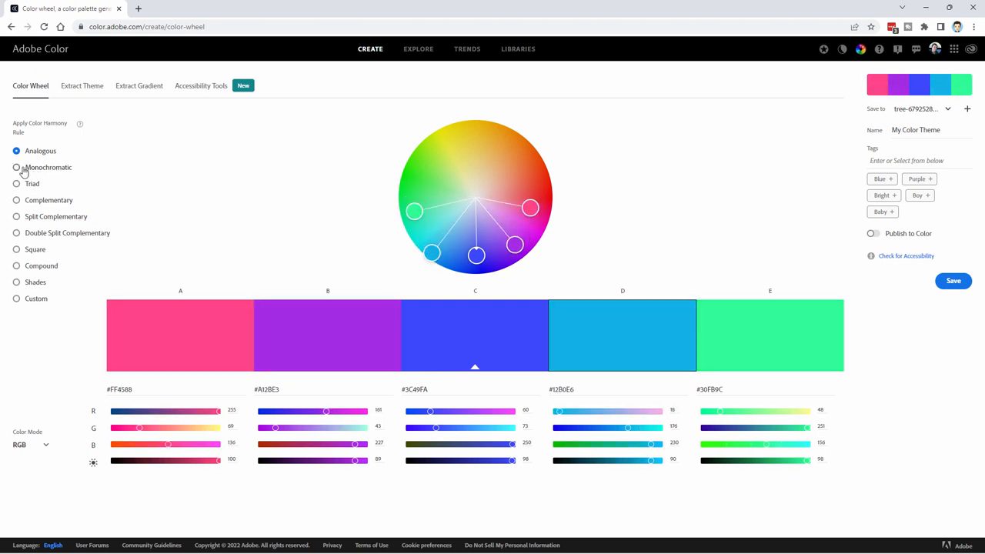
Step: Try the Monochromatic and Triad harmonies, rotating the triad back toward blue
click(16, 167)
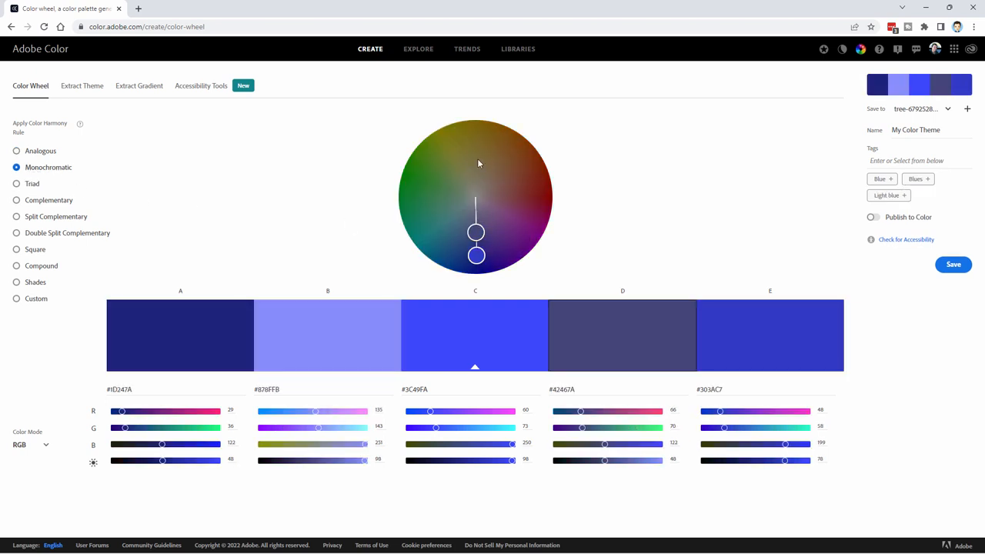
click(32, 183)
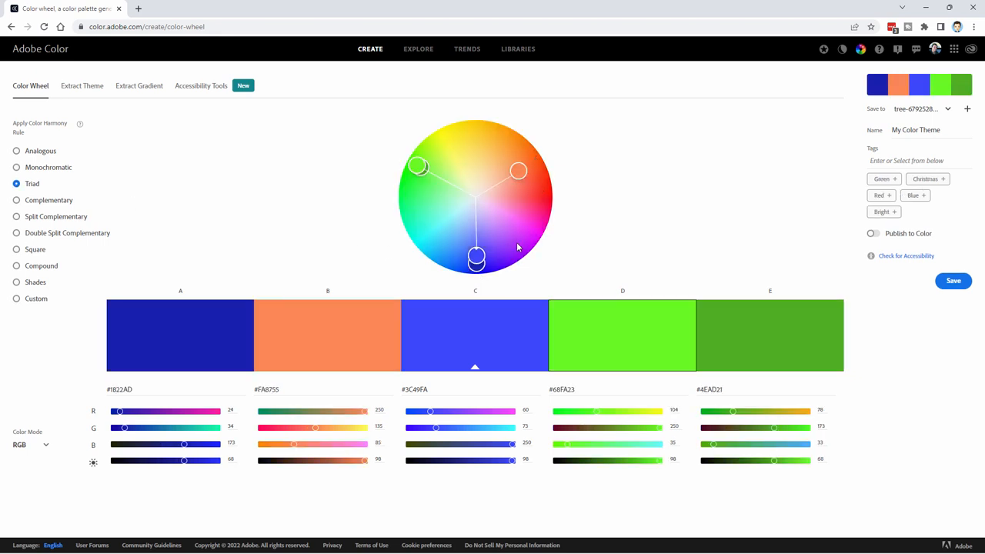
drag(475, 257, 483, 255)
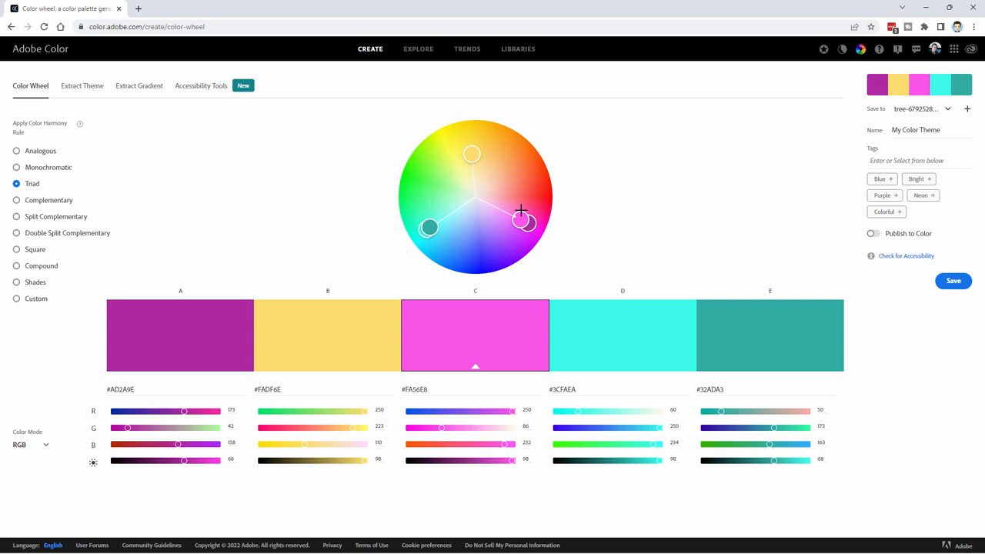
drag(523, 223, 482, 250)
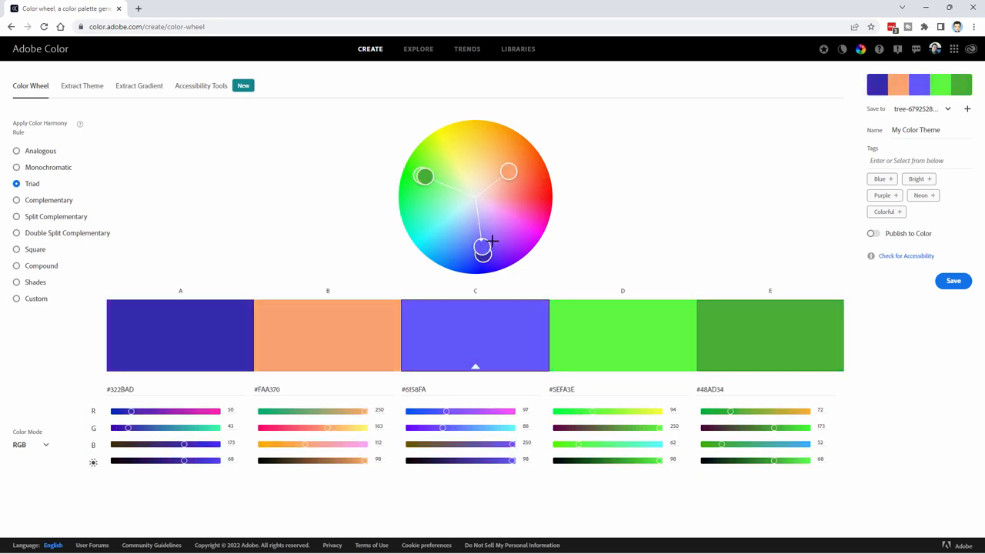
Step: Cycle through Complementary, Split, Double Split, Compound and Custom, ending on Analogous
click(16, 200)
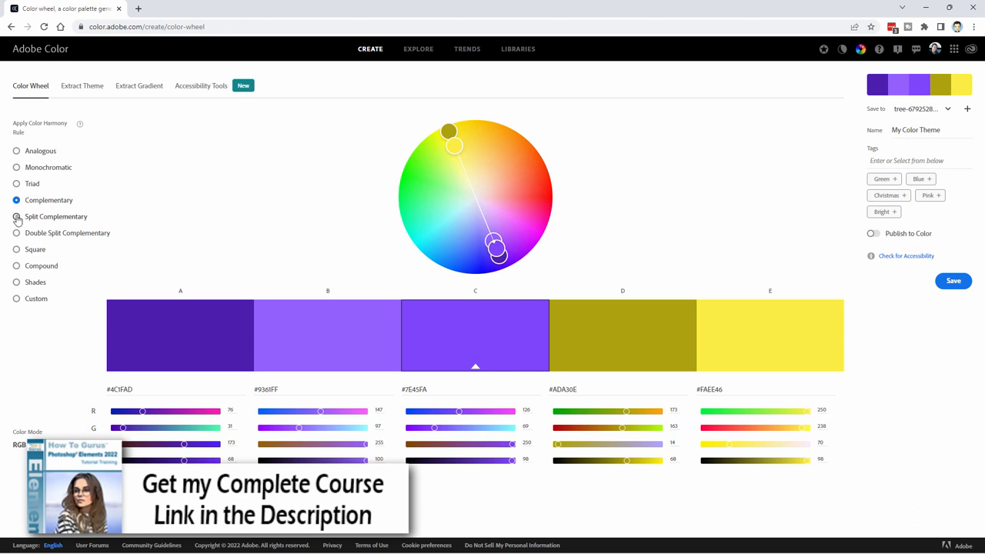
click(17, 217)
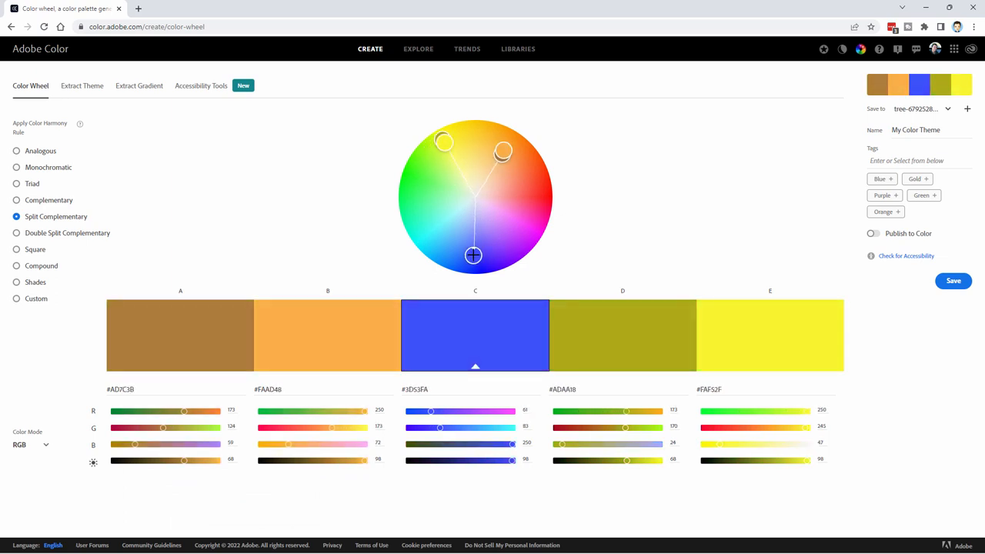
click(16, 233)
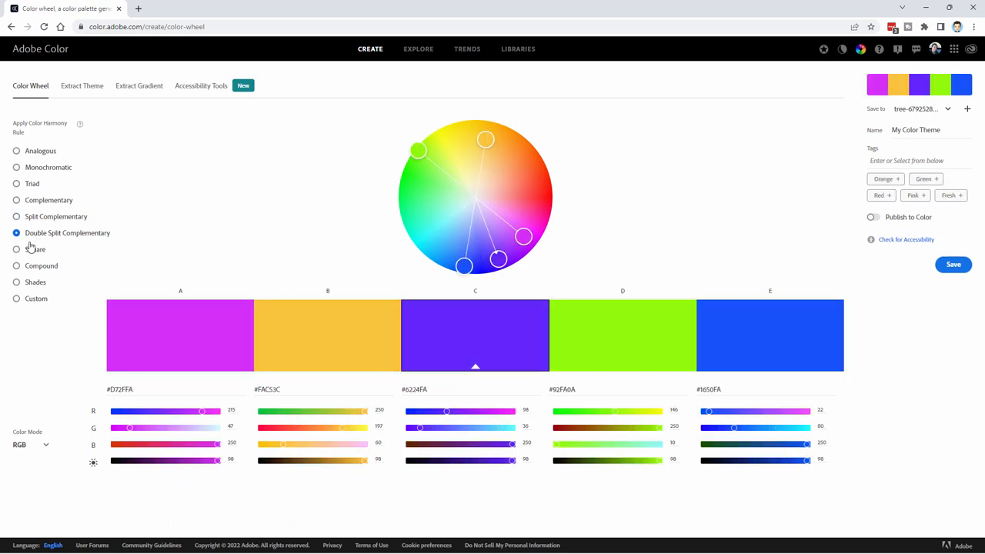
click(16, 266)
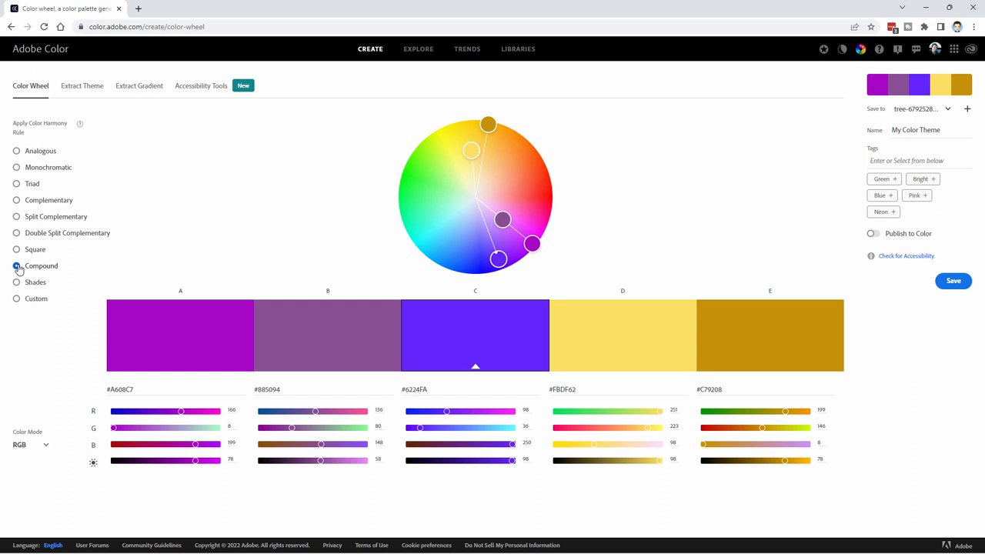
click(16, 282)
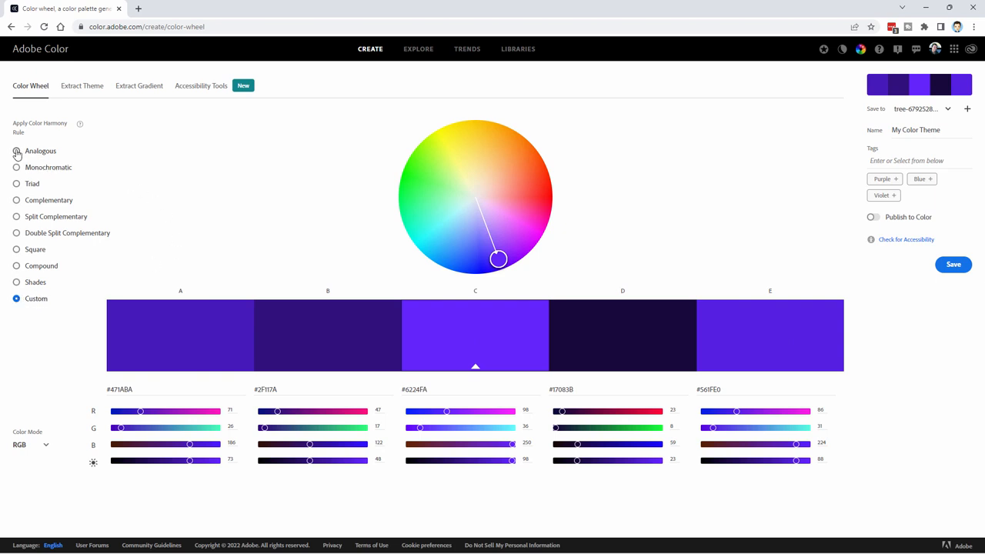
click(16, 151)
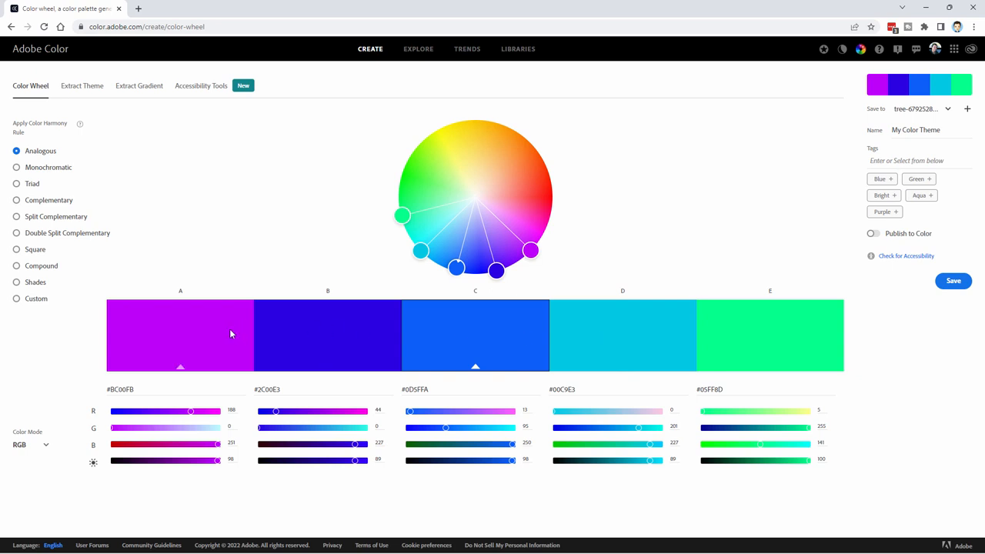
Step: Inspect the palette swatches, then raise the base blue's green from 95 to 102 (#0D66FA)
click(119, 389)
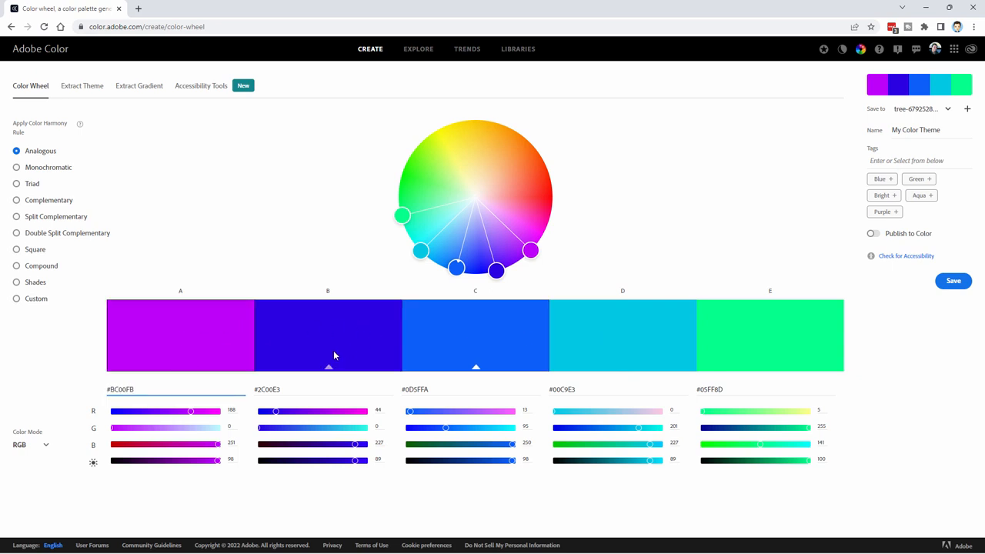
click(621, 335)
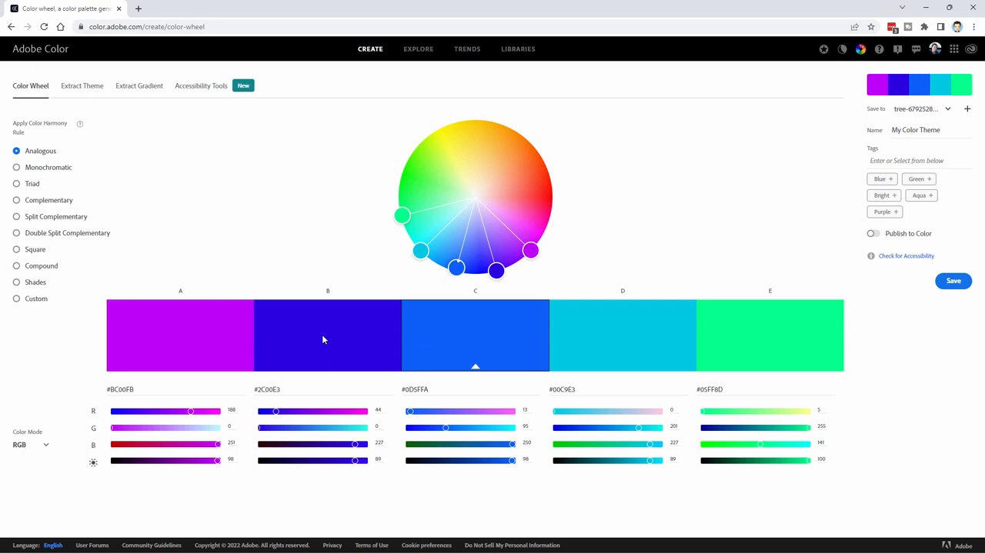
mouse_move(148, 462)
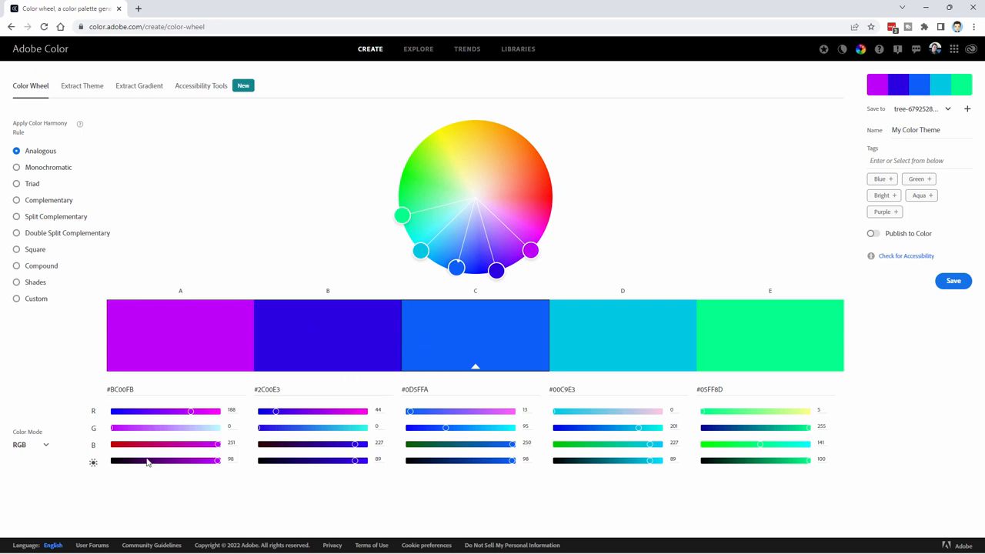
mouse_move(230, 473)
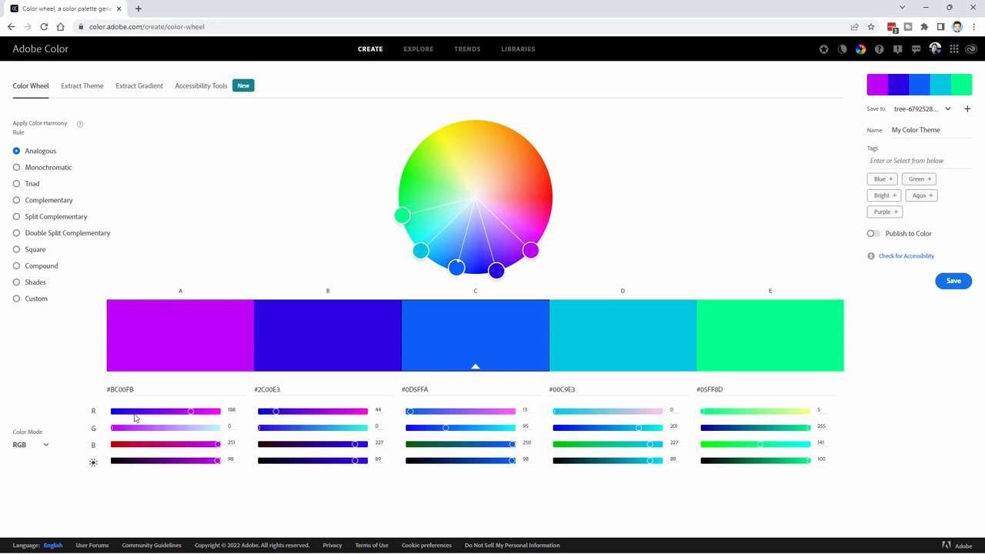
click(30, 445)
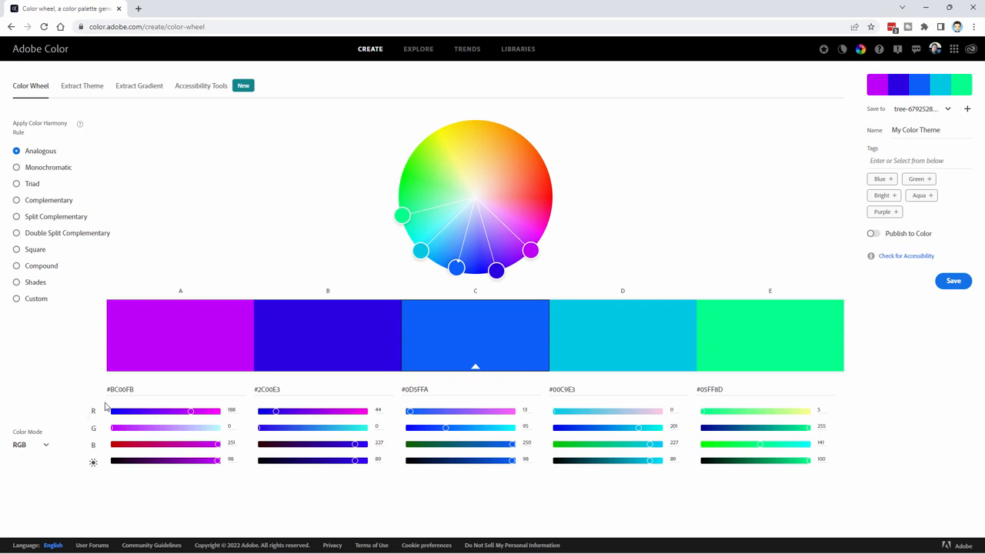
mouse_move(386, 362)
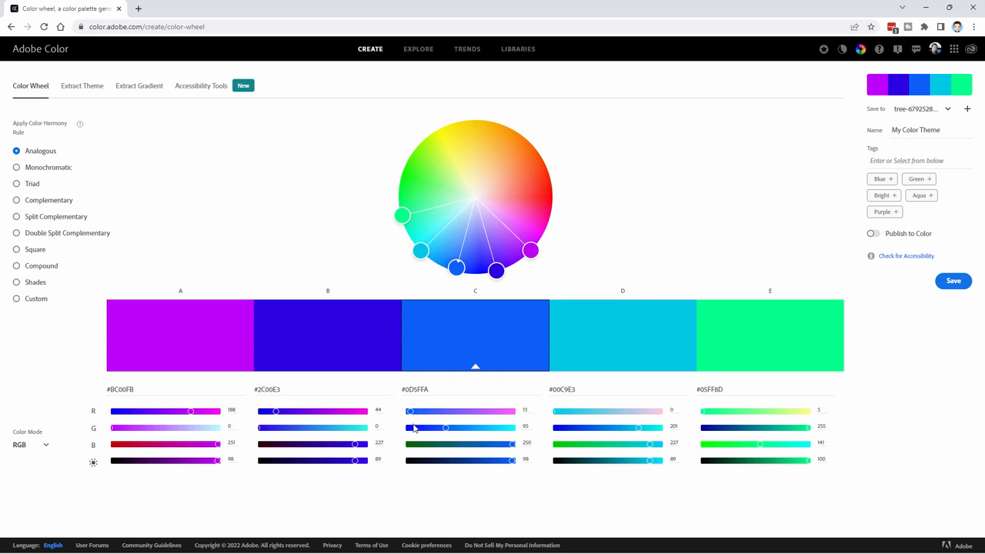
mouse_move(459, 356)
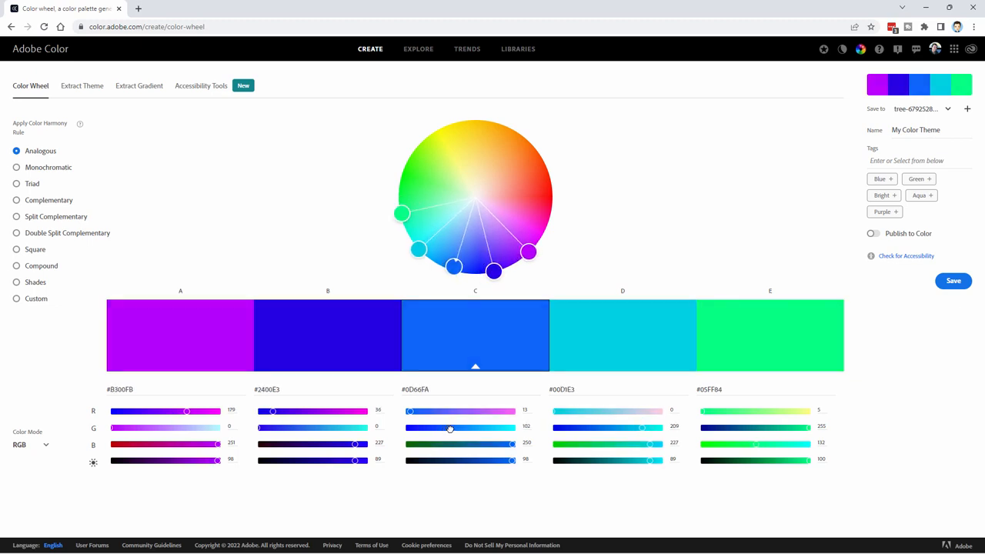
drag(453, 267, 448, 268)
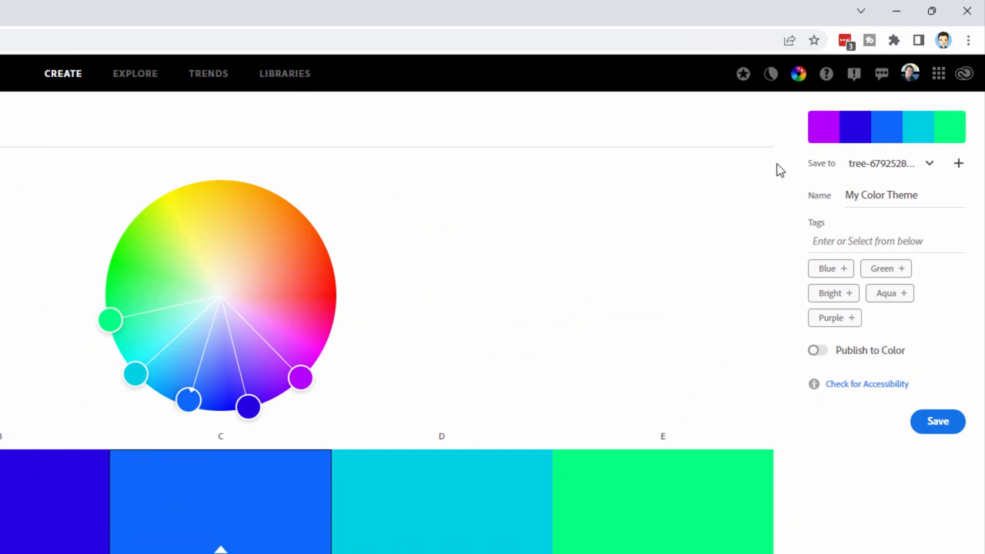
mouse_move(935, 163)
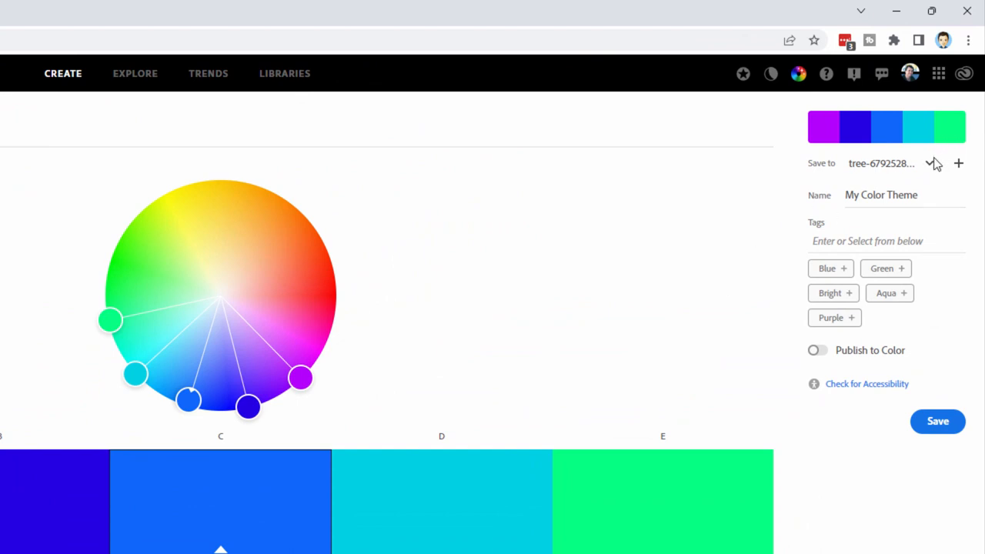
Step: Set My Library as the save destination and name the theme 'Nice Blues'
click(916, 163)
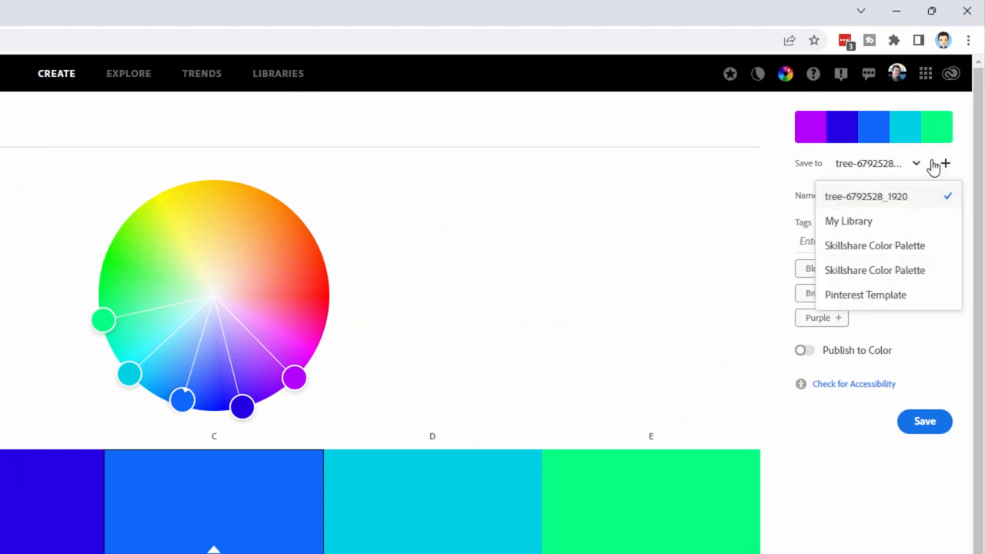
click(847, 221)
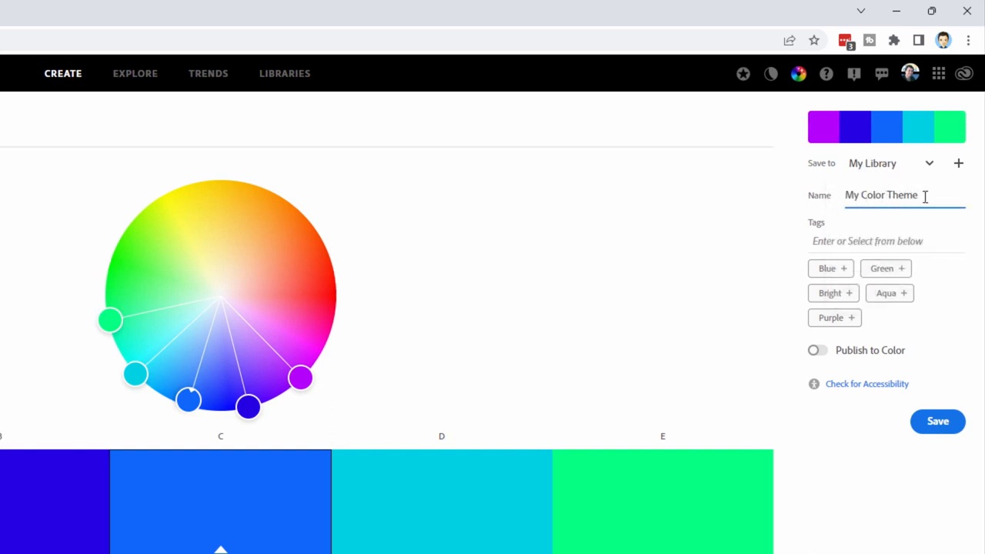
text(Nice Blues)
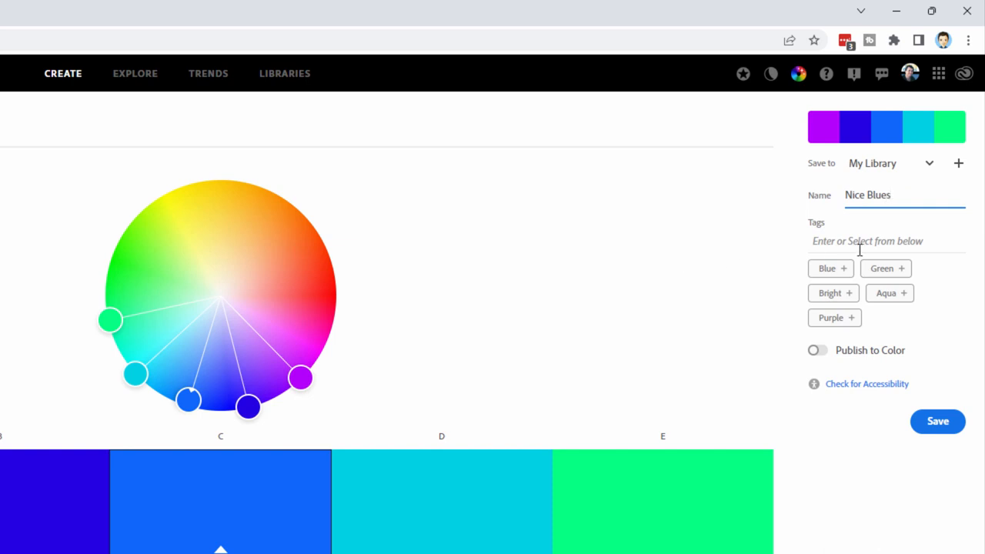
Step: Tag the theme Blue, Green and Bright, keep publishing off, and save it
click(884, 241)
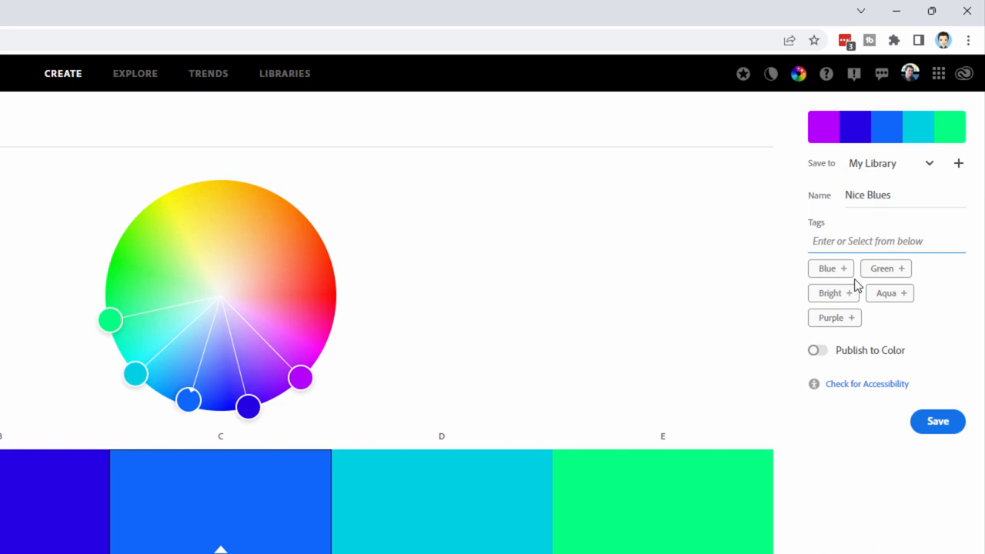
click(885, 268)
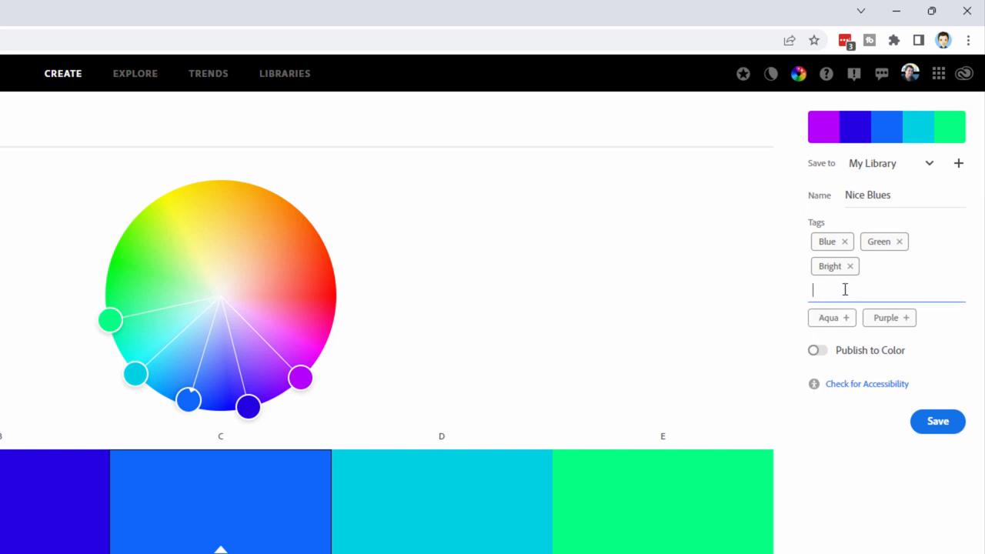
mouse_move(818, 350)
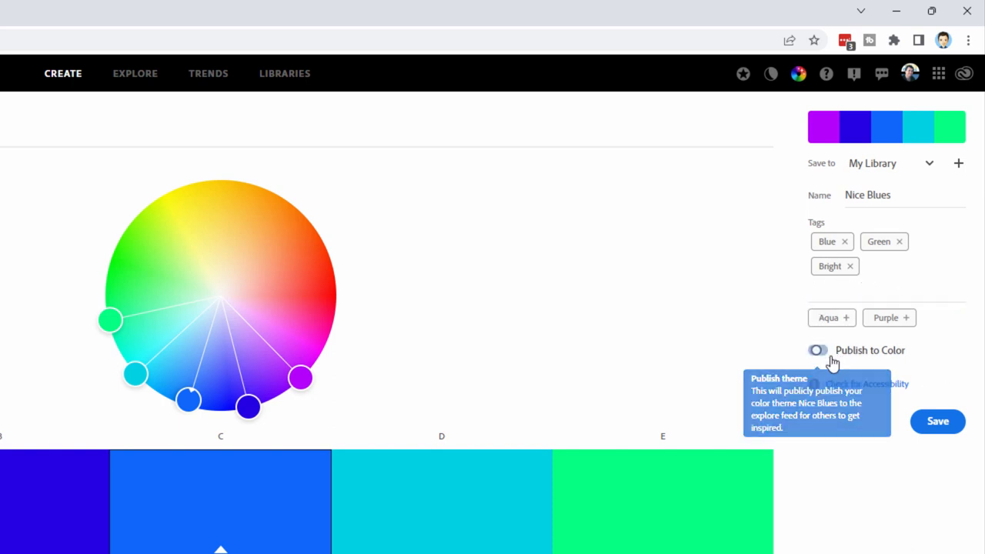
click(817, 350)
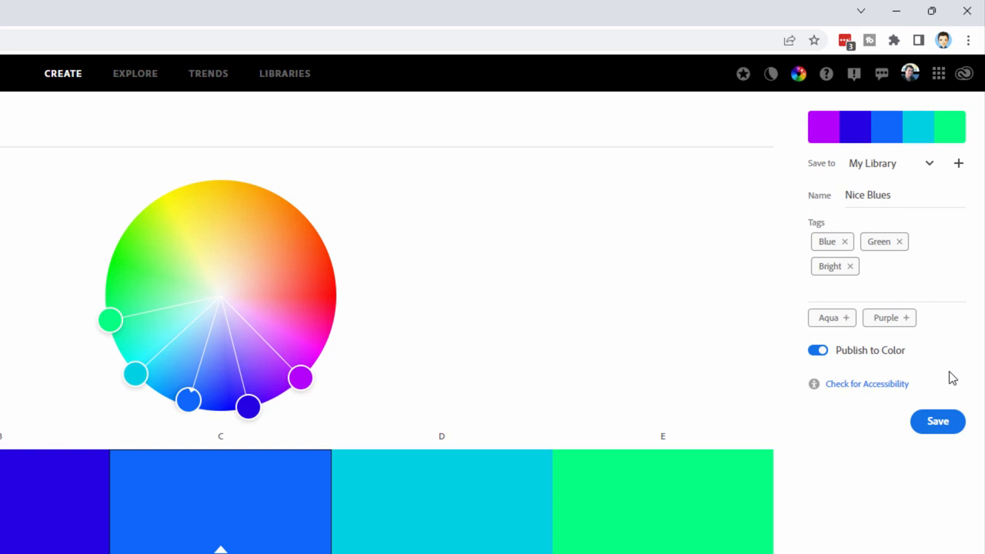
click(817, 350)
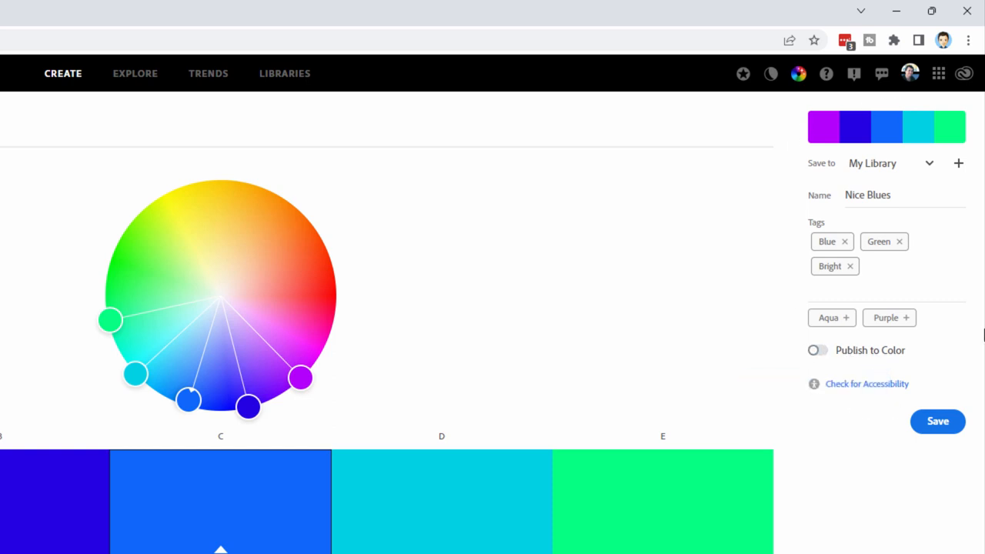
click(936, 421)
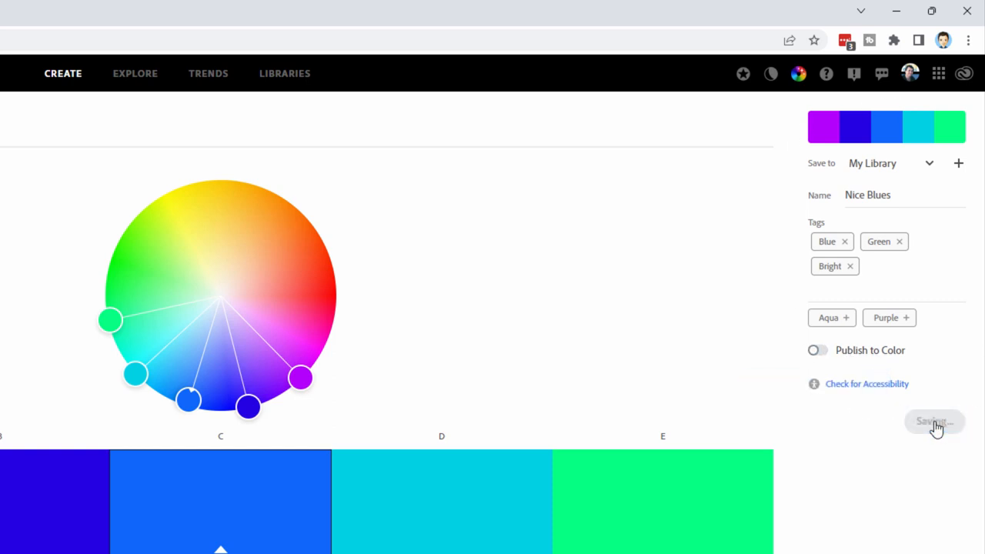
click(936, 421)
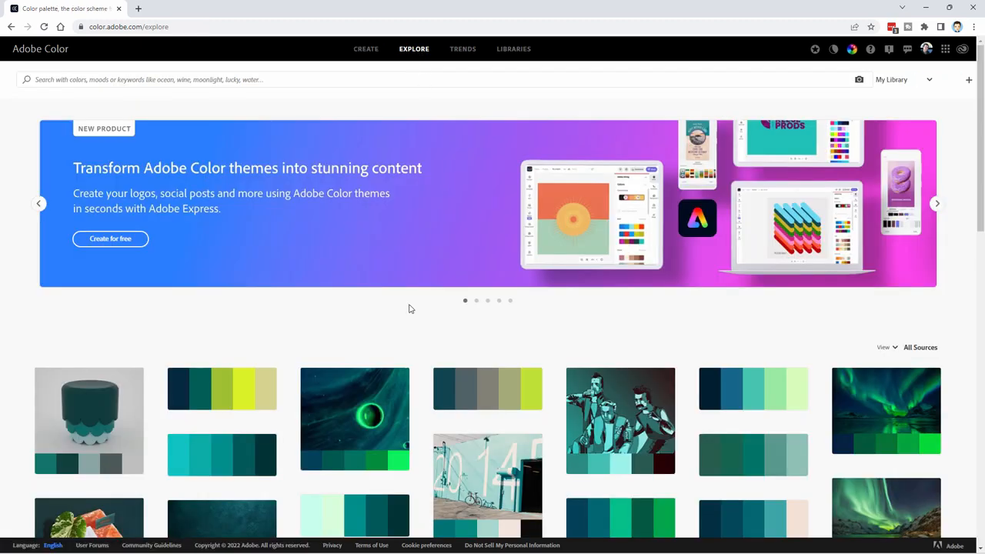
Step: Scroll through the Explore feed and Trends page, then show the Libraries list
scroll(down, 3)
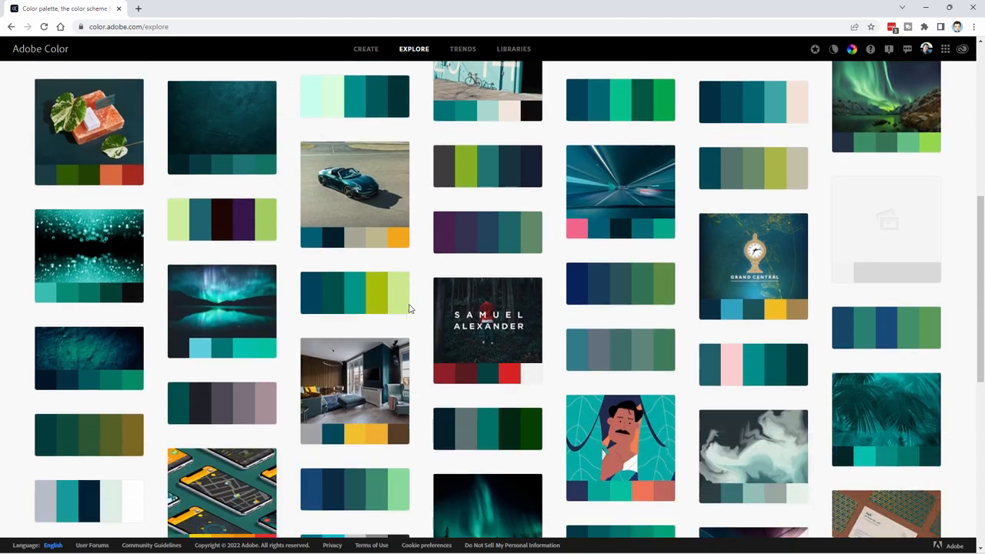
click(463, 49)
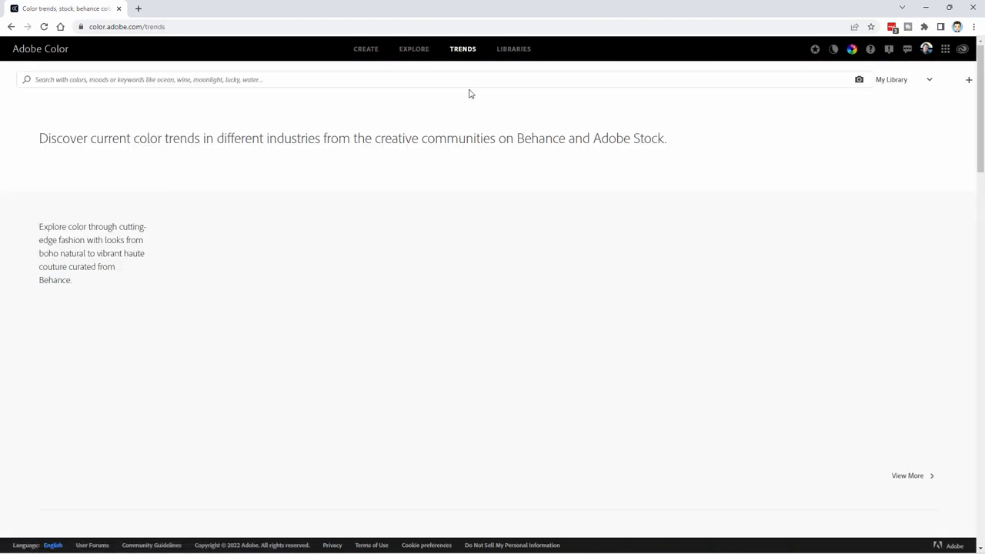
scroll(down, 3)
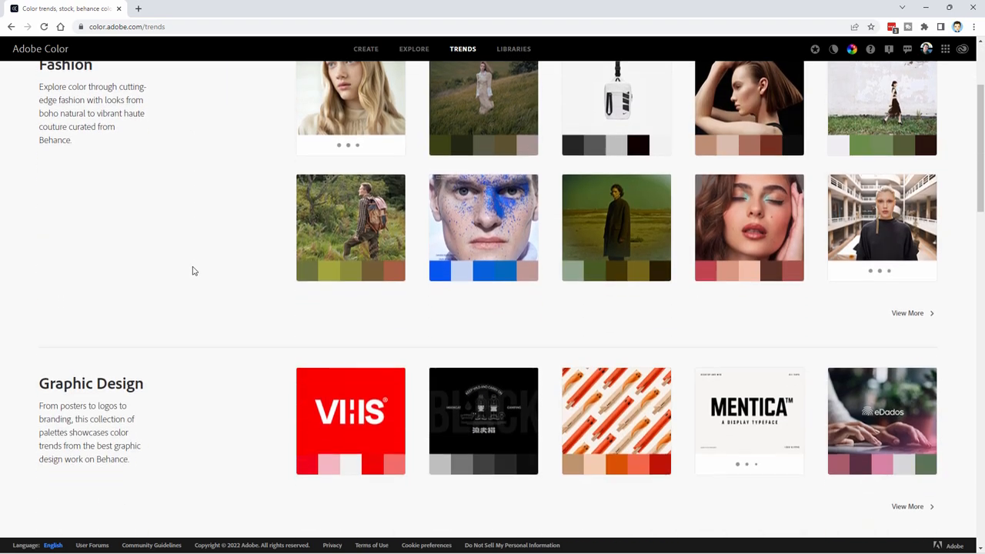
scroll(down, 3)
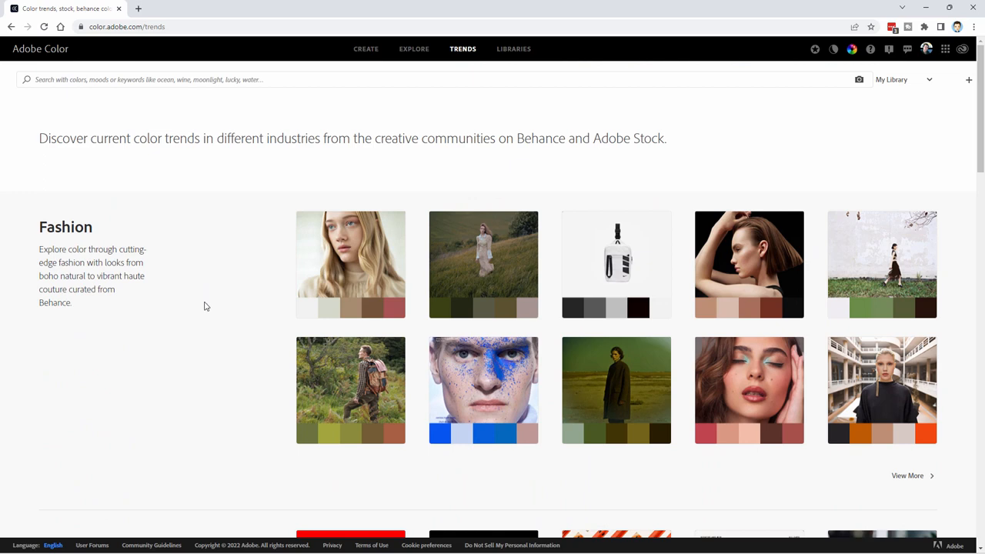
click(513, 49)
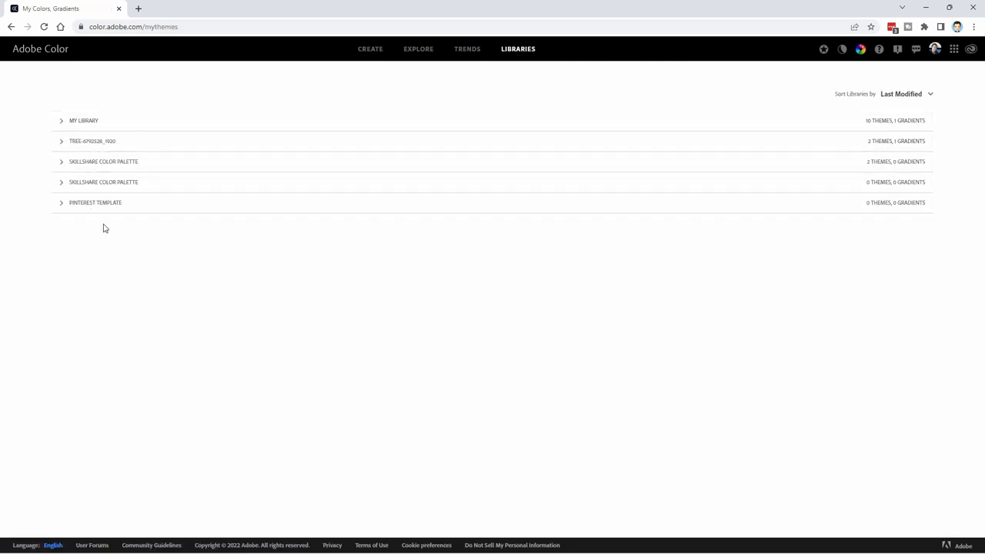
Step: Expand My Library and cancel the JPEG Save As dialog
click(60, 120)
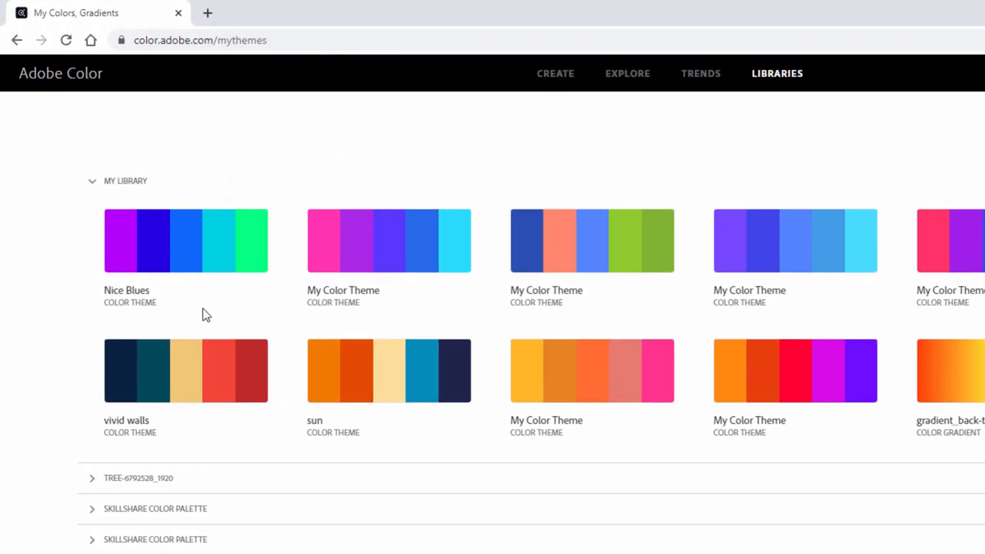
mouse_move(251, 231)
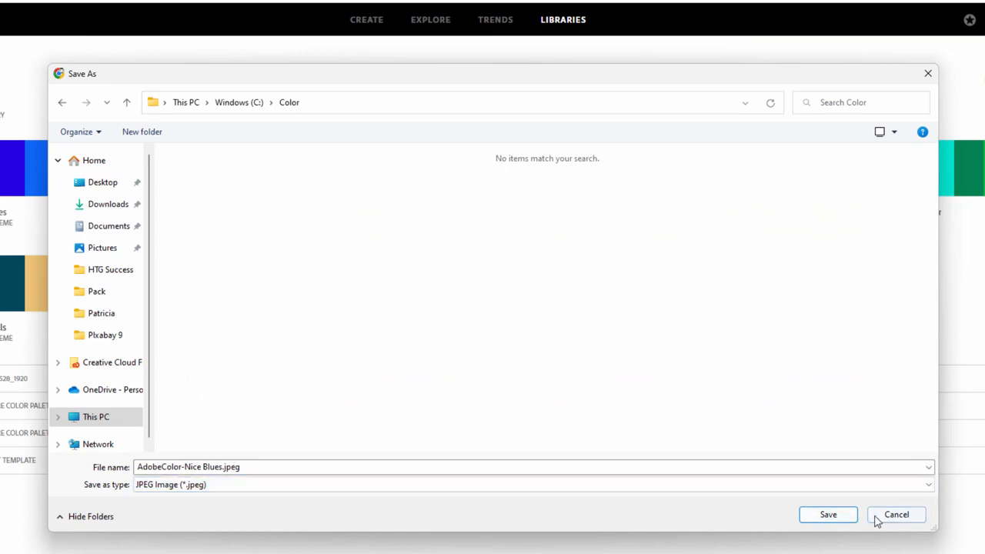
click(896, 514)
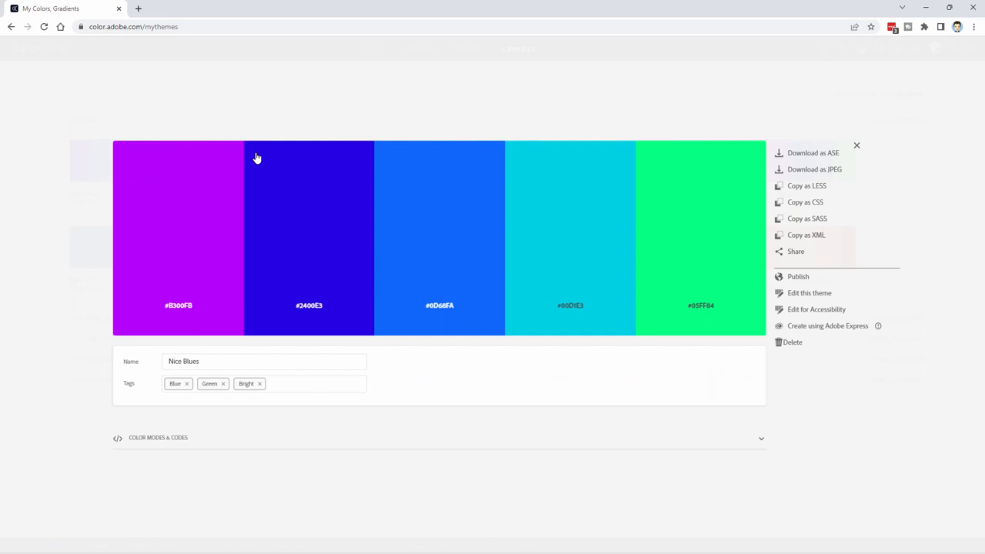
mouse_move(311, 193)
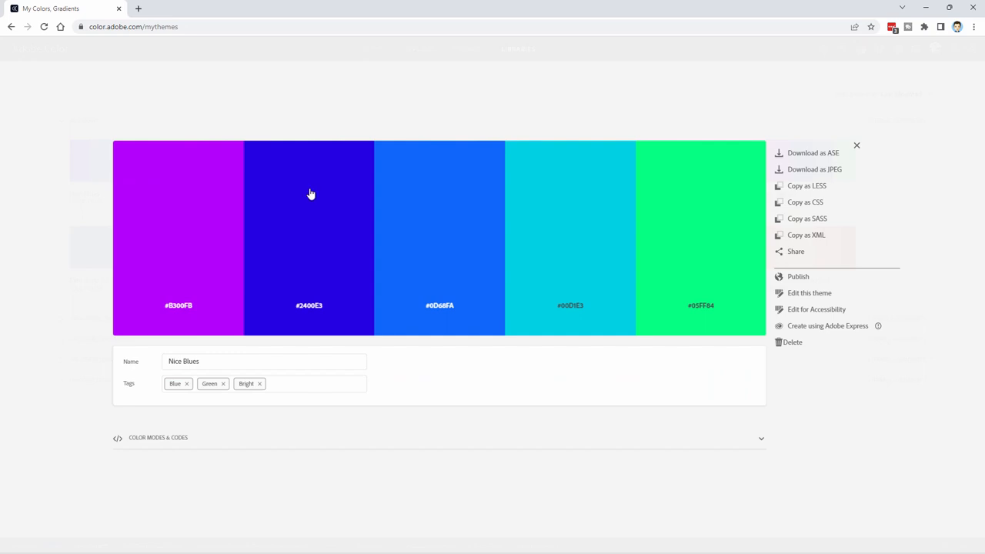
mouse_move(442, 312)
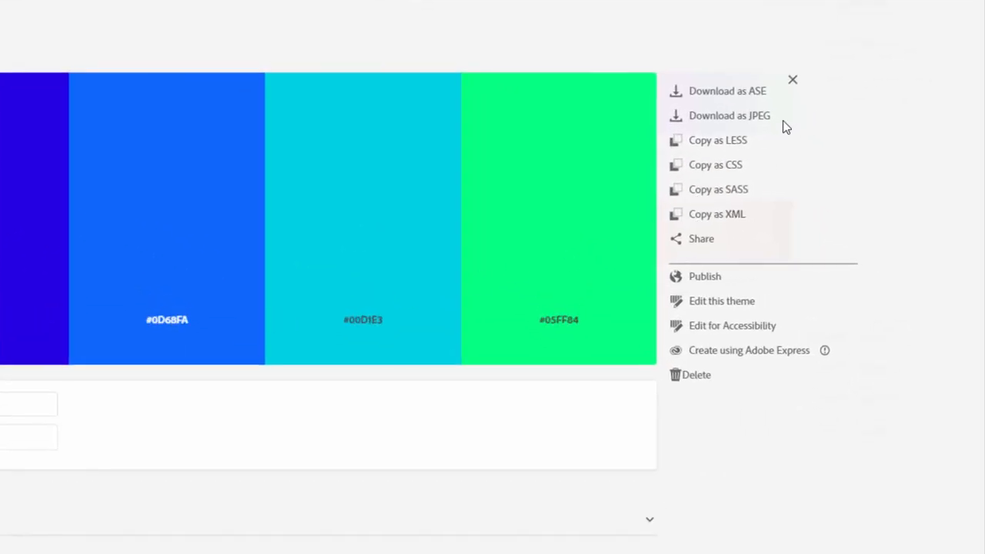
mouse_move(757, 123)
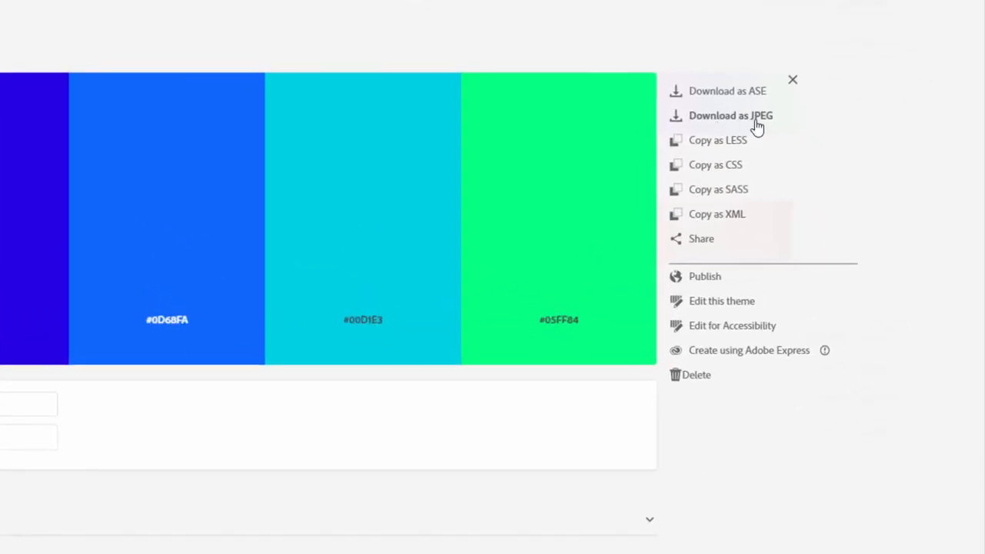
mouse_move(730, 99)
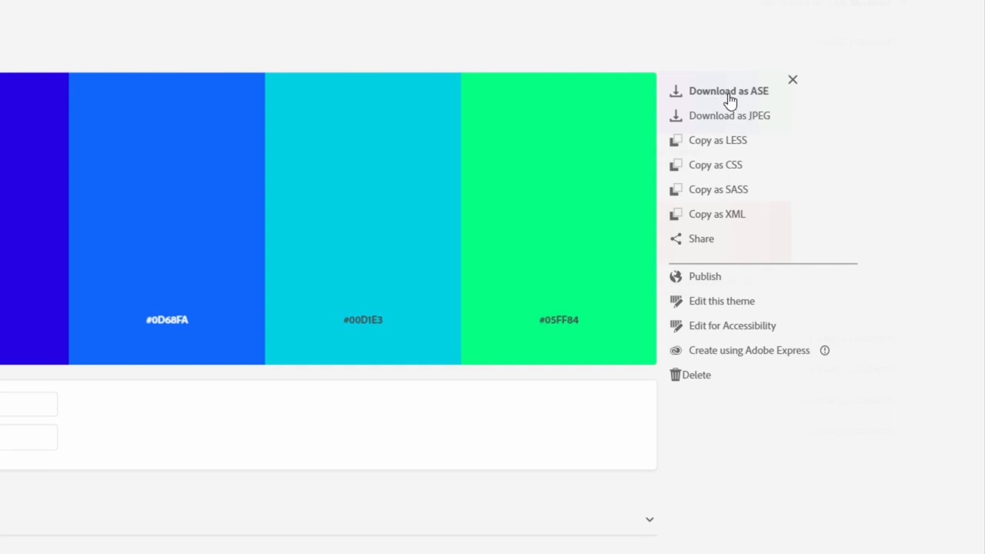
mouse_move(723, 92)
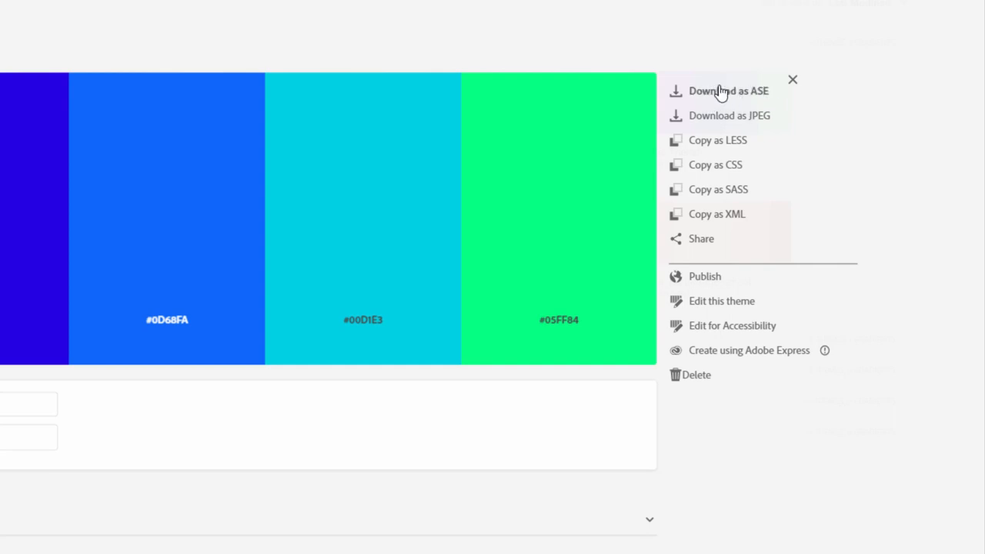
mouse_move(704, 100)
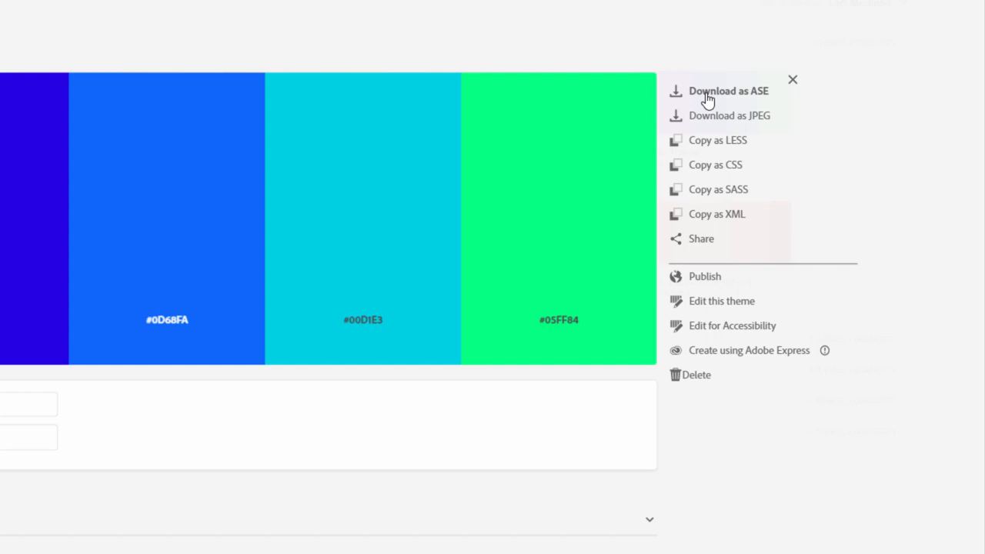
Step: Download Nice Blues as an ASE file saved into the Color folder
click(727, 91)
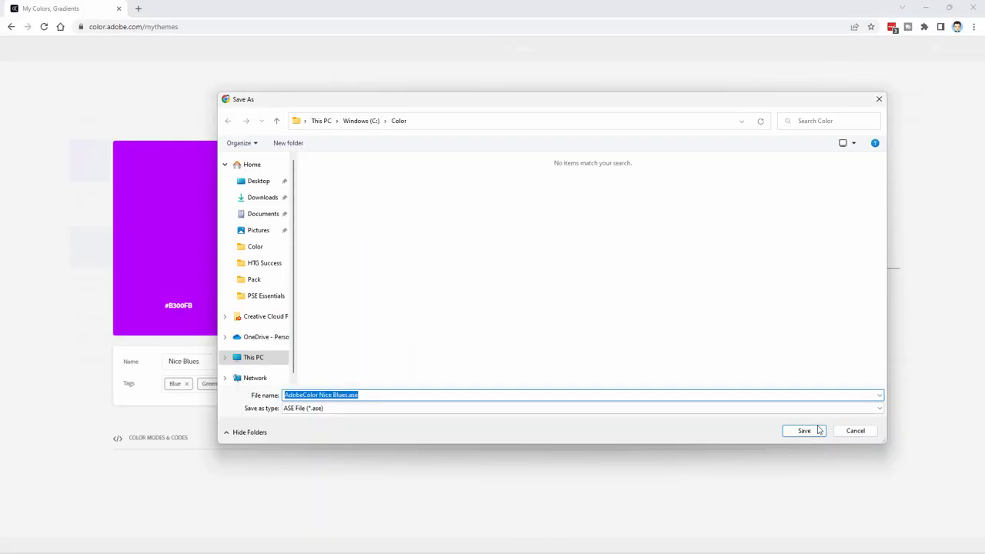
click(803, 430)
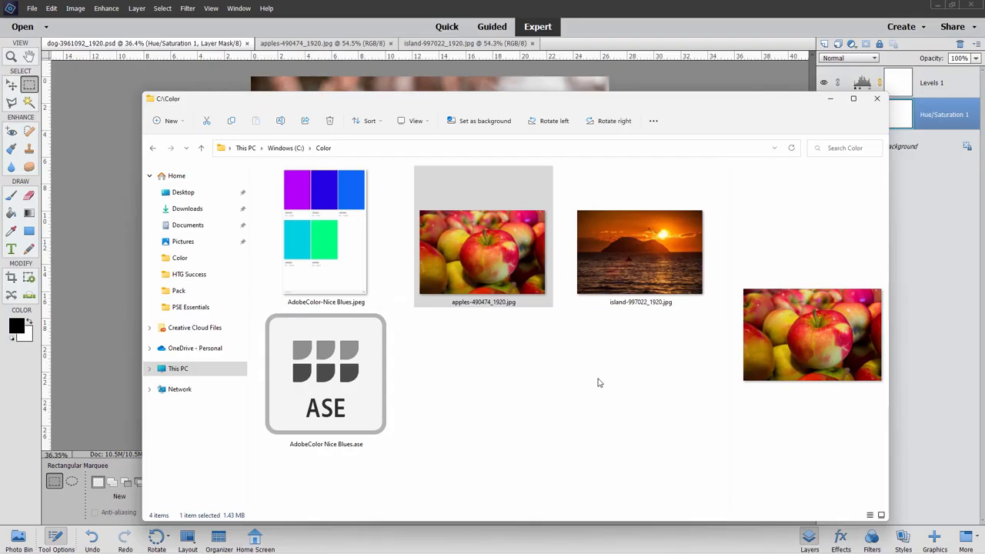
Step: Select AdobeColor Nice Blues.ase in the Color folder and minimize File Explorer
click(325, 377)
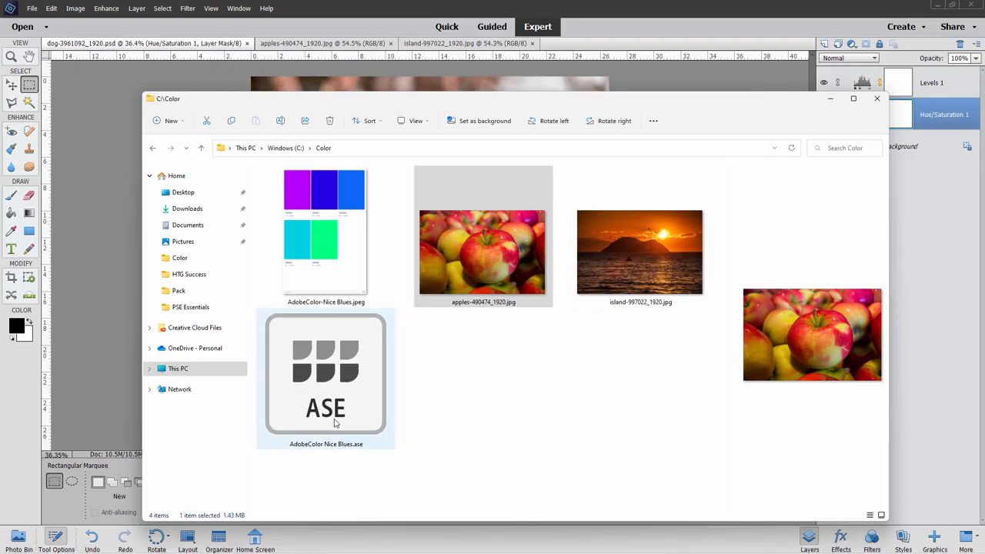
mouse_move(335, 377)
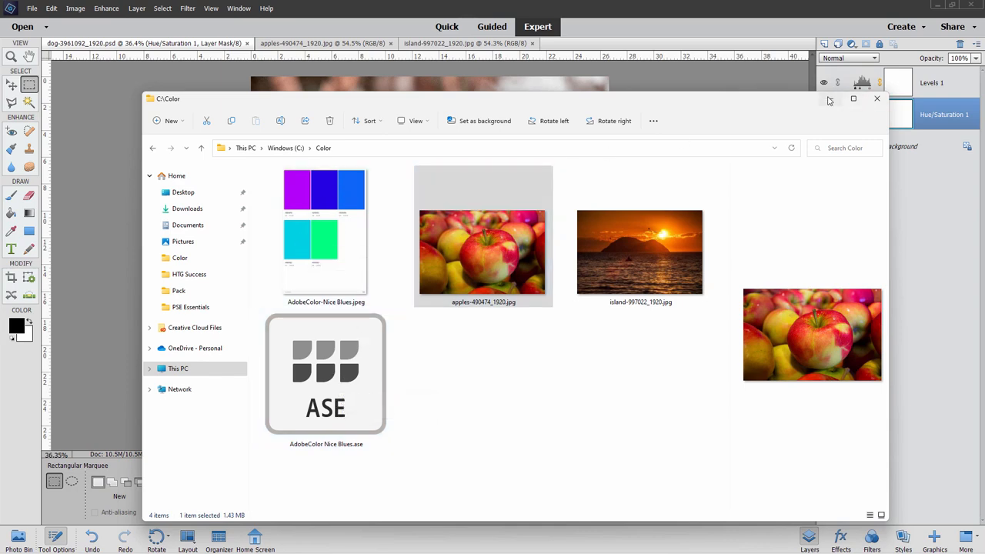
click(876, 99)
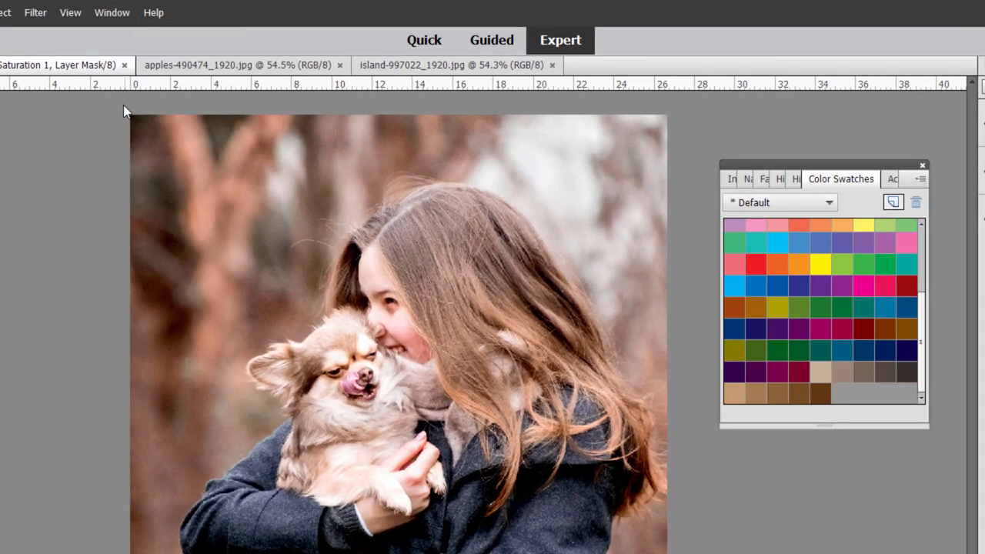
Step: Reposition the Color Swatches panel and choose Load Swatches from its panel menu
drag(841, 178, 740, 182)
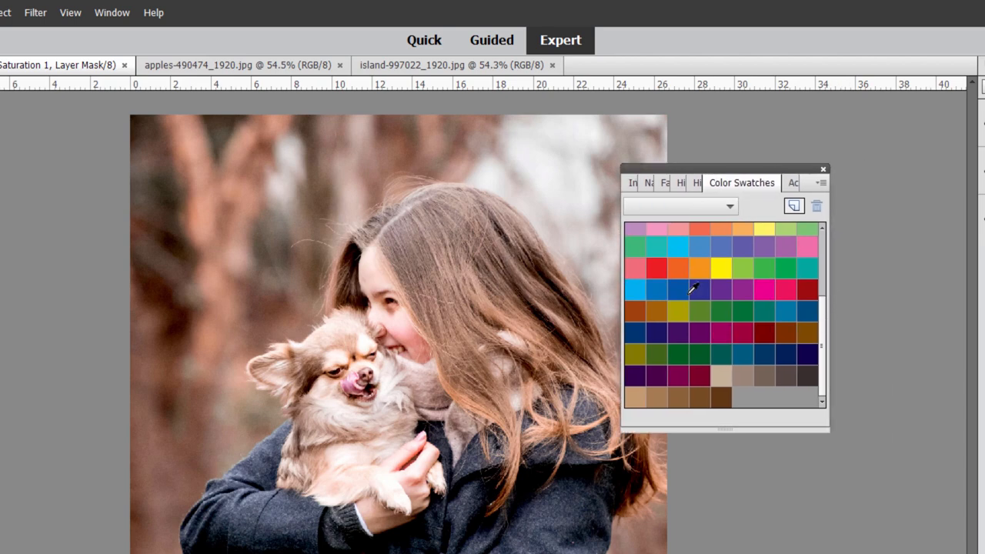
click(680, 206)
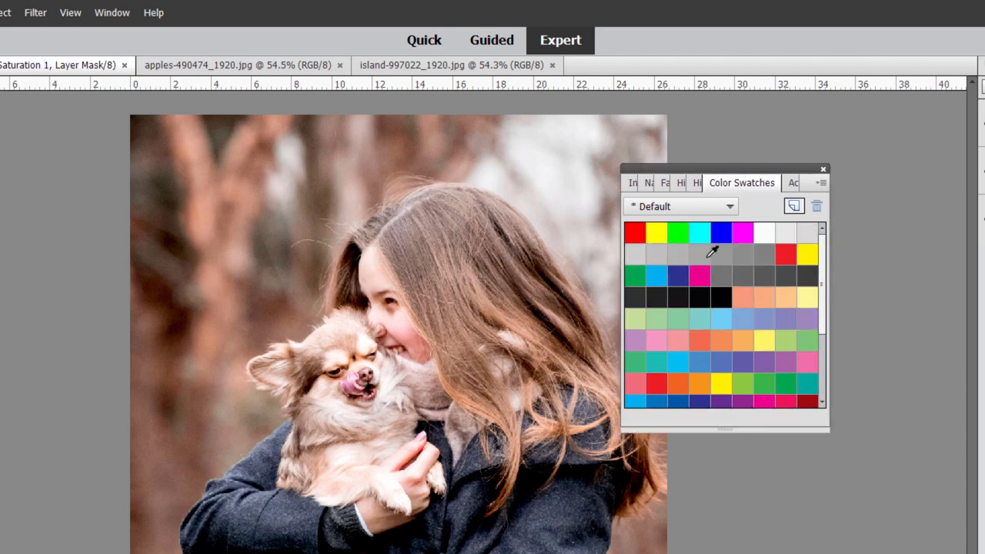
click(821, 183)
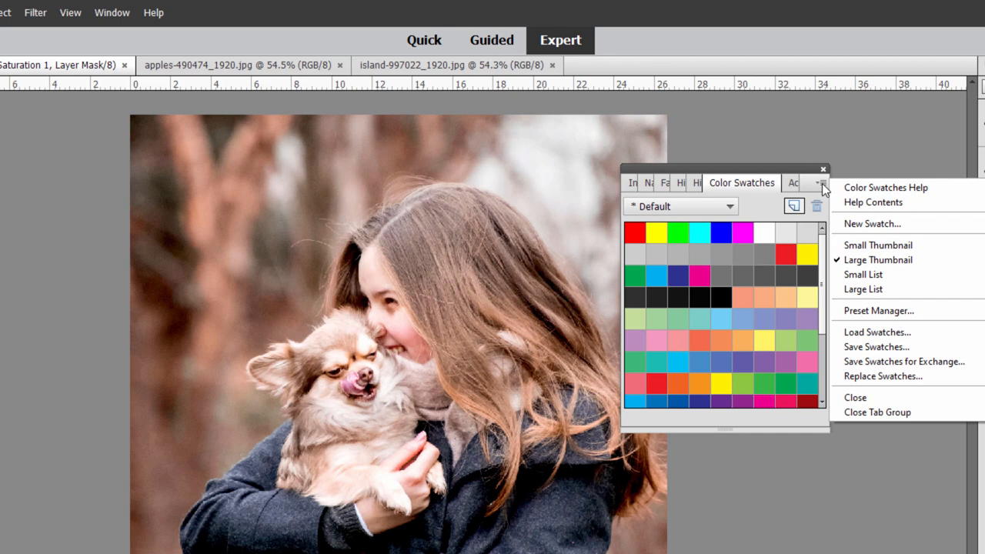
mouse_move(876, 331)
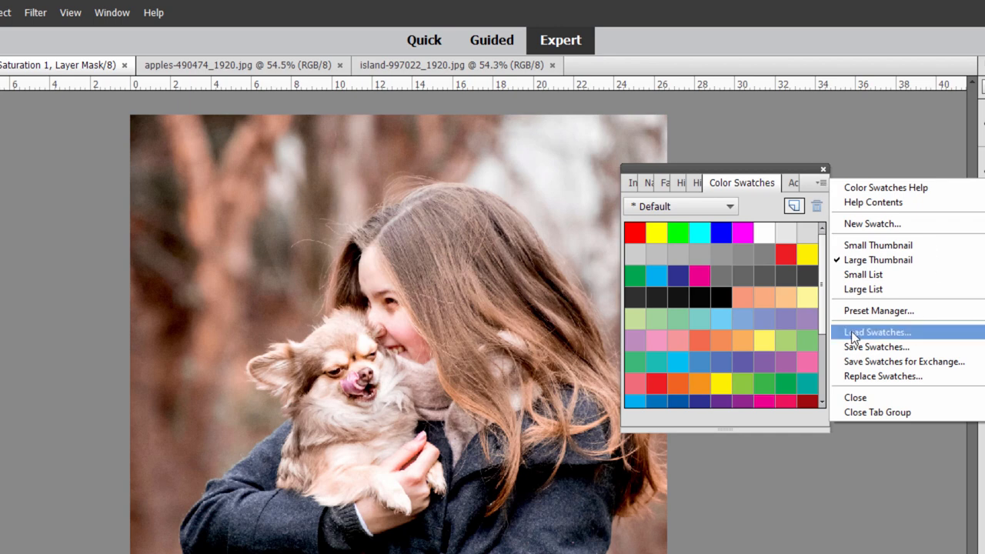
click(876, 331)
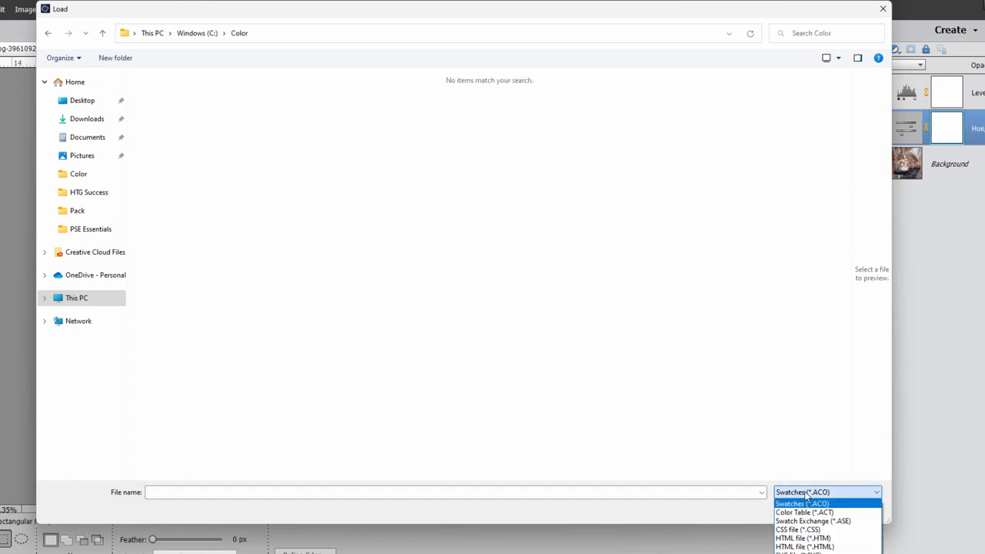
mouse_move(827, 521)
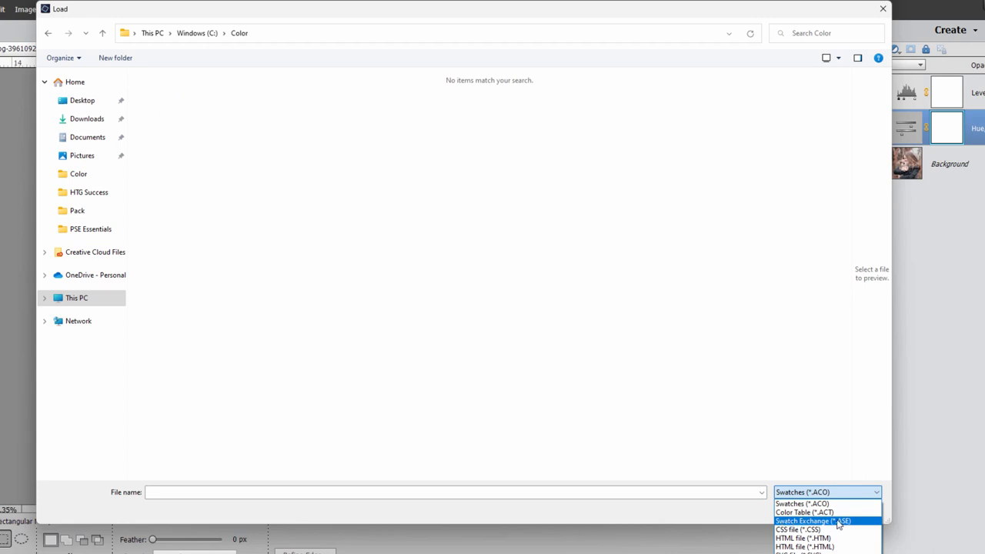
Step: Load AdobeColor Nice Blues.ase as a Swatch Exchange (*.ASE) file
click(813, 521)
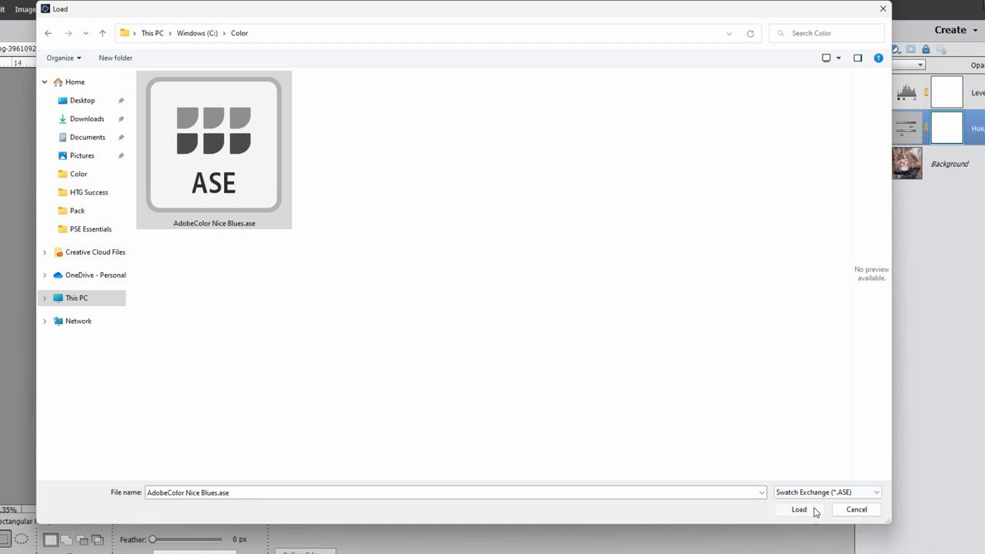
click(798, 509)
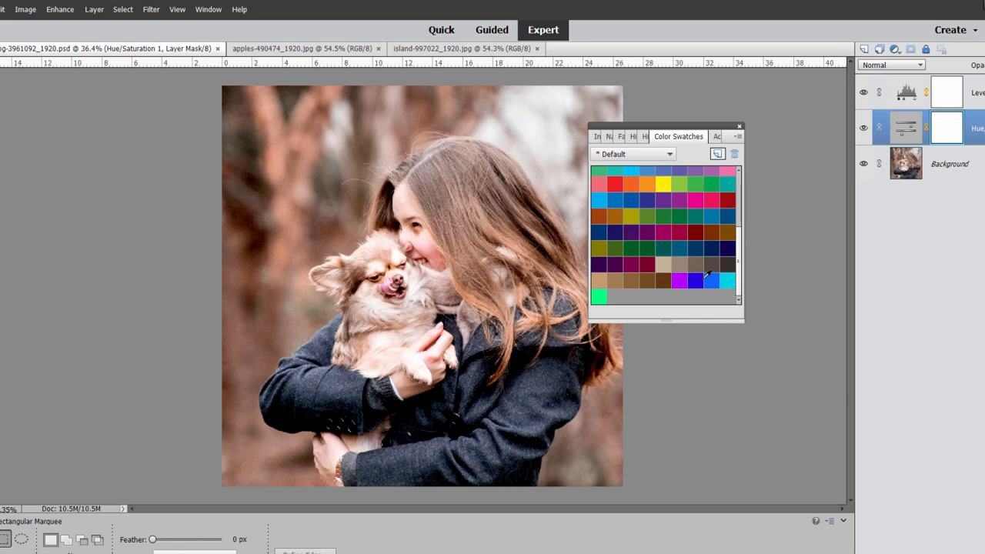
mouse_move(685, 277)
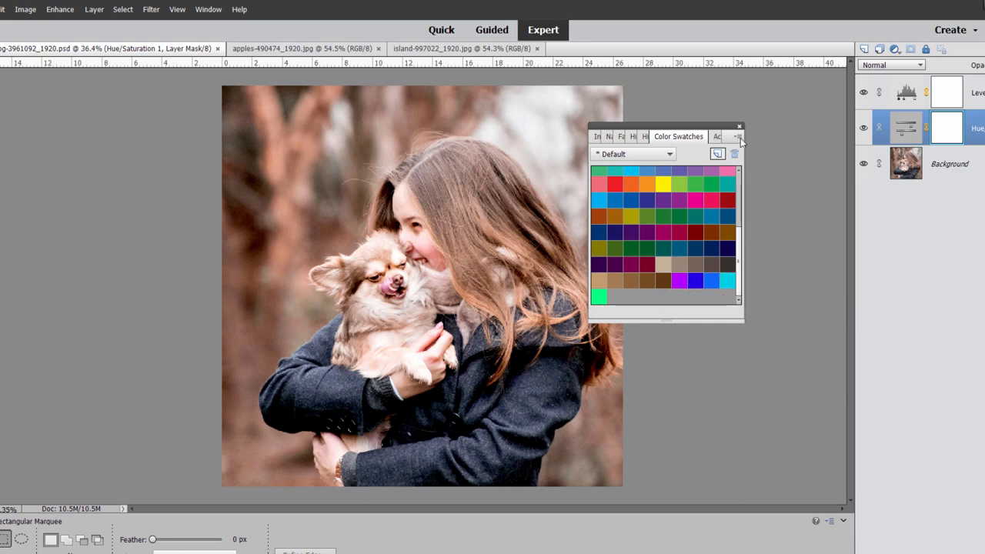
Step: Save the current swatch set with Save Swatches, then dismiss the reopened panel menu
click(736, 137)
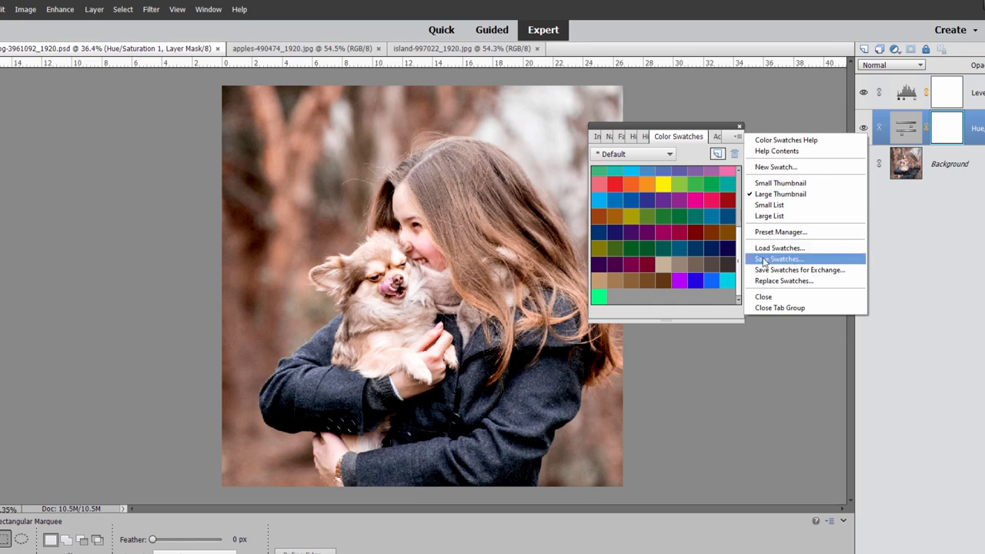
click(779, 258)
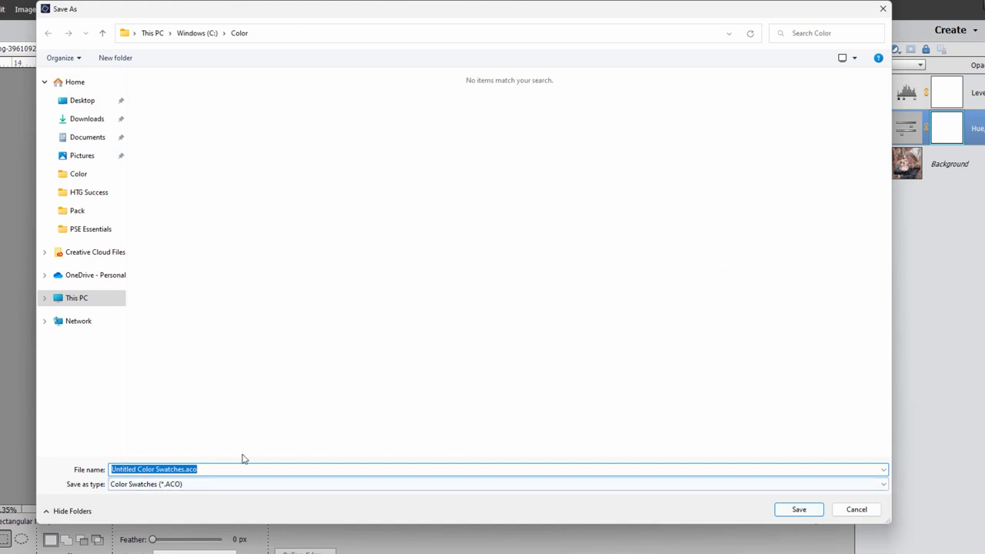
click(855, 508)
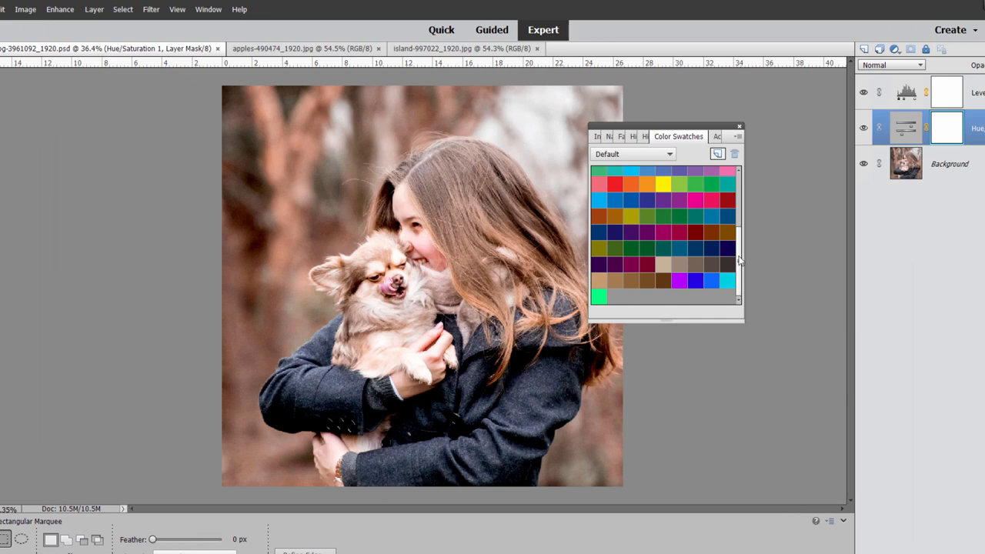
click(737, 136)
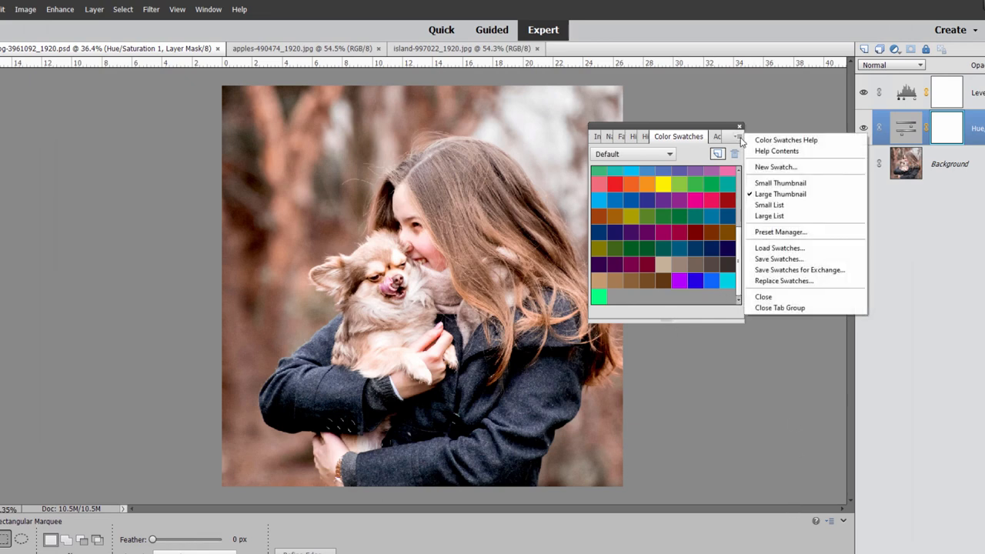
mouse_move(779, 247)
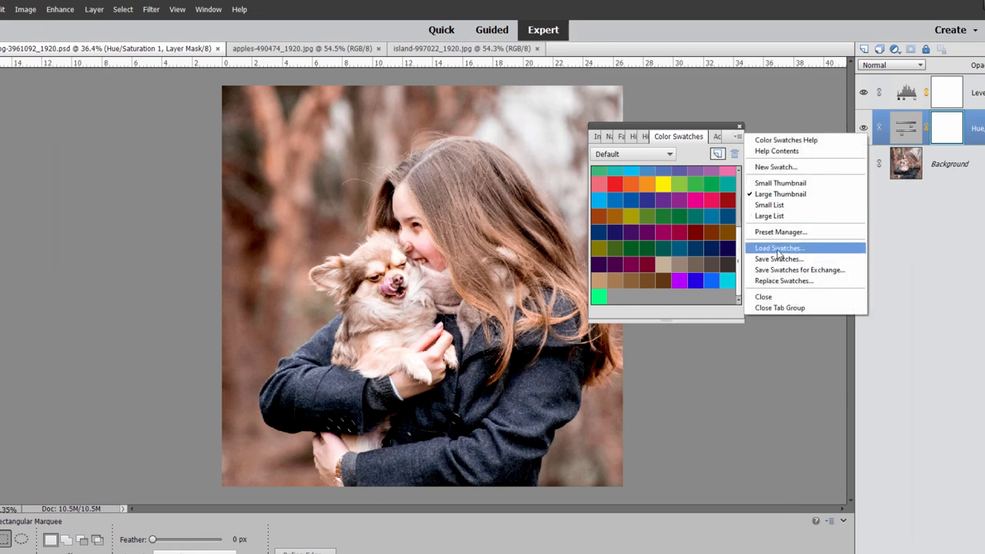
click(658, 308)
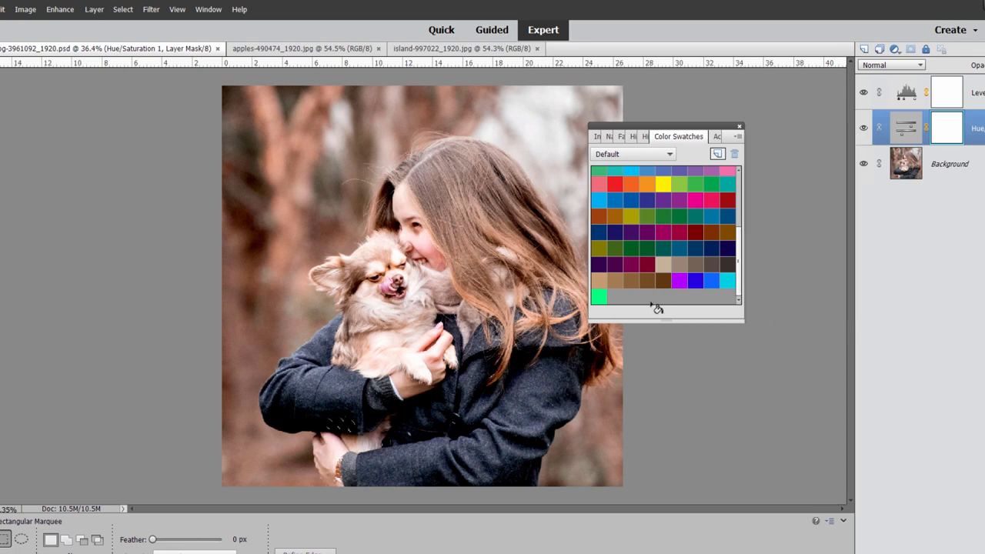
mouse_move(665, 303)
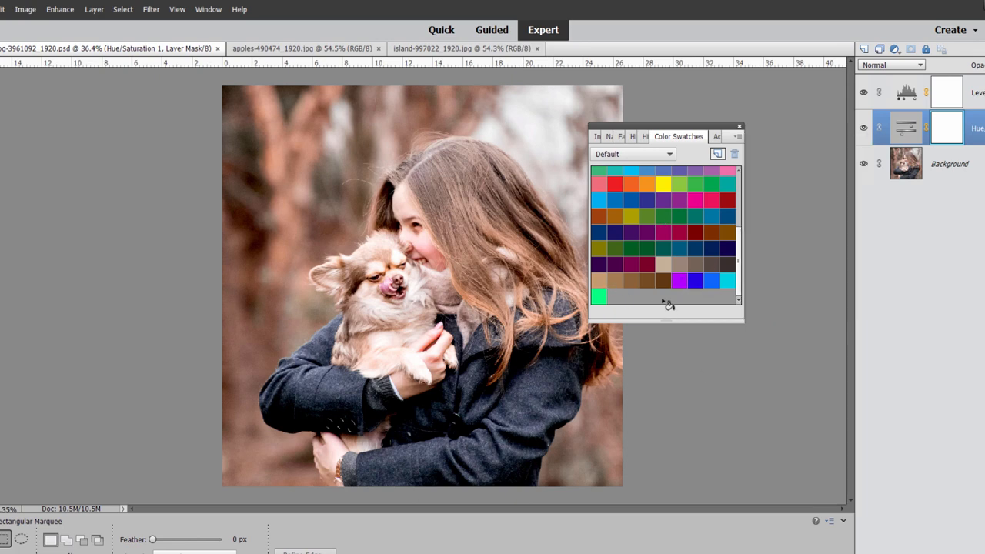